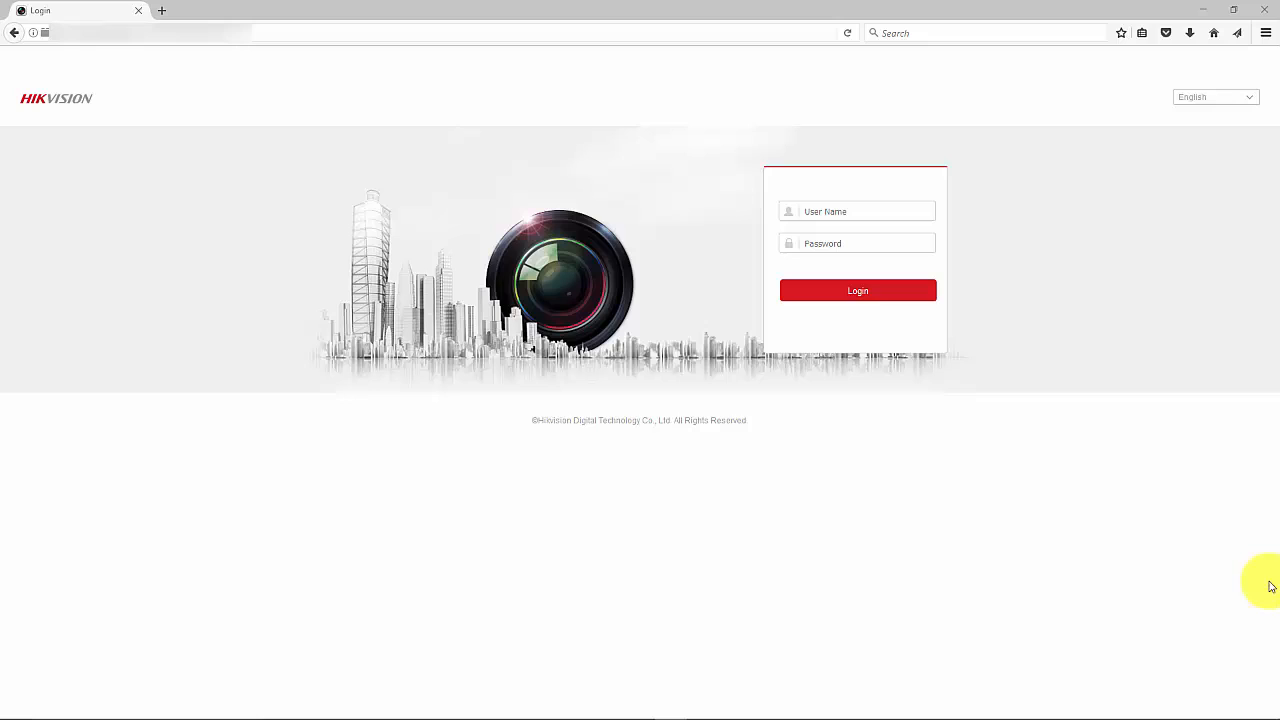
mouse_move(911, 513)
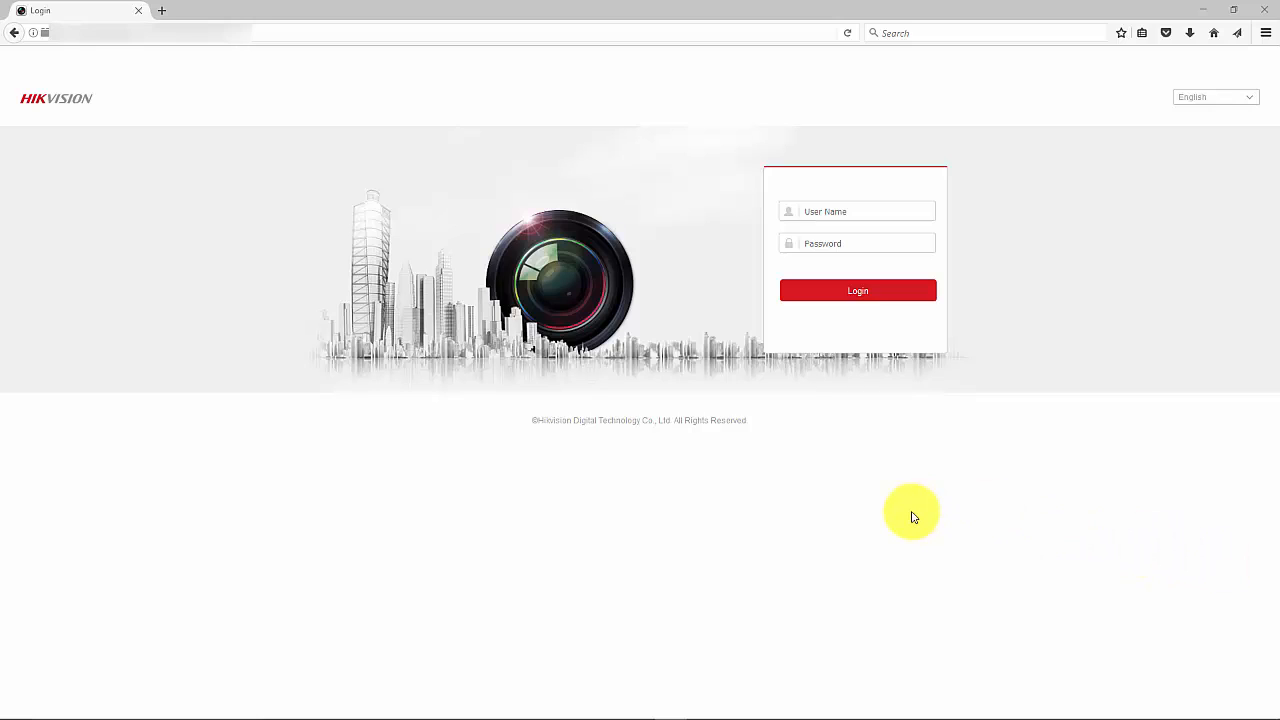
mouse_move(391, 130)
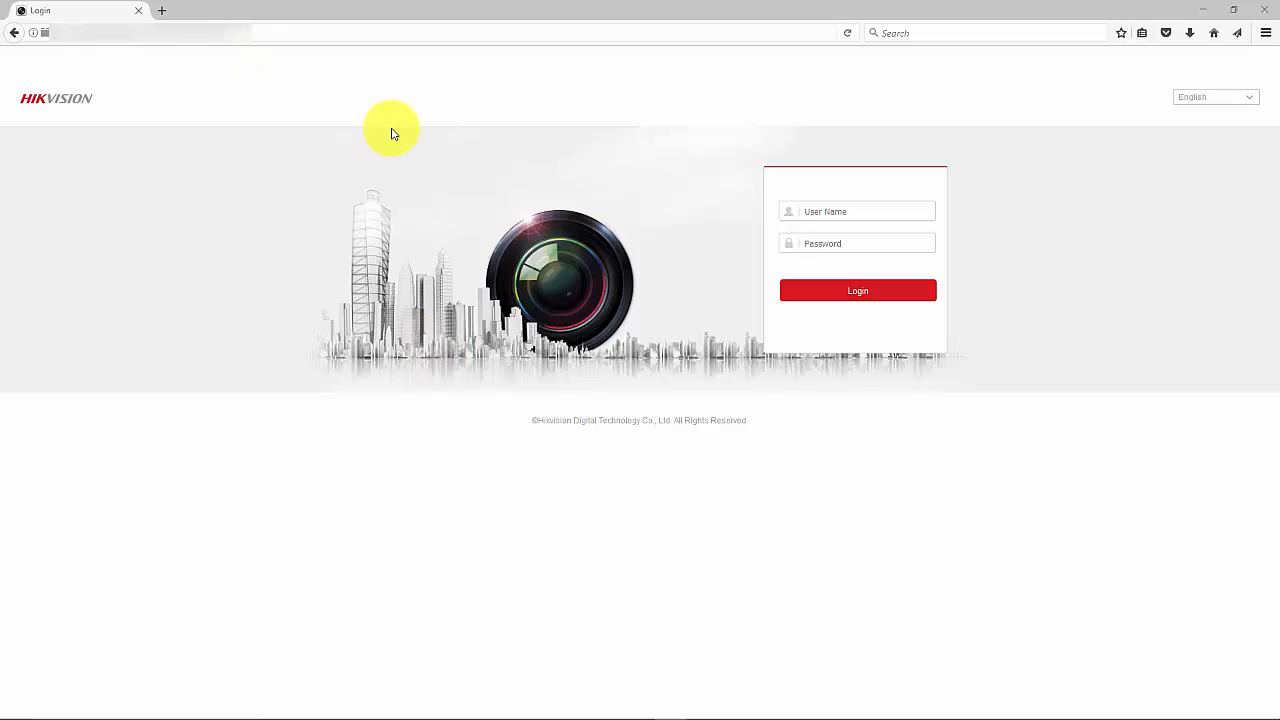
mouse_move(268, 92)
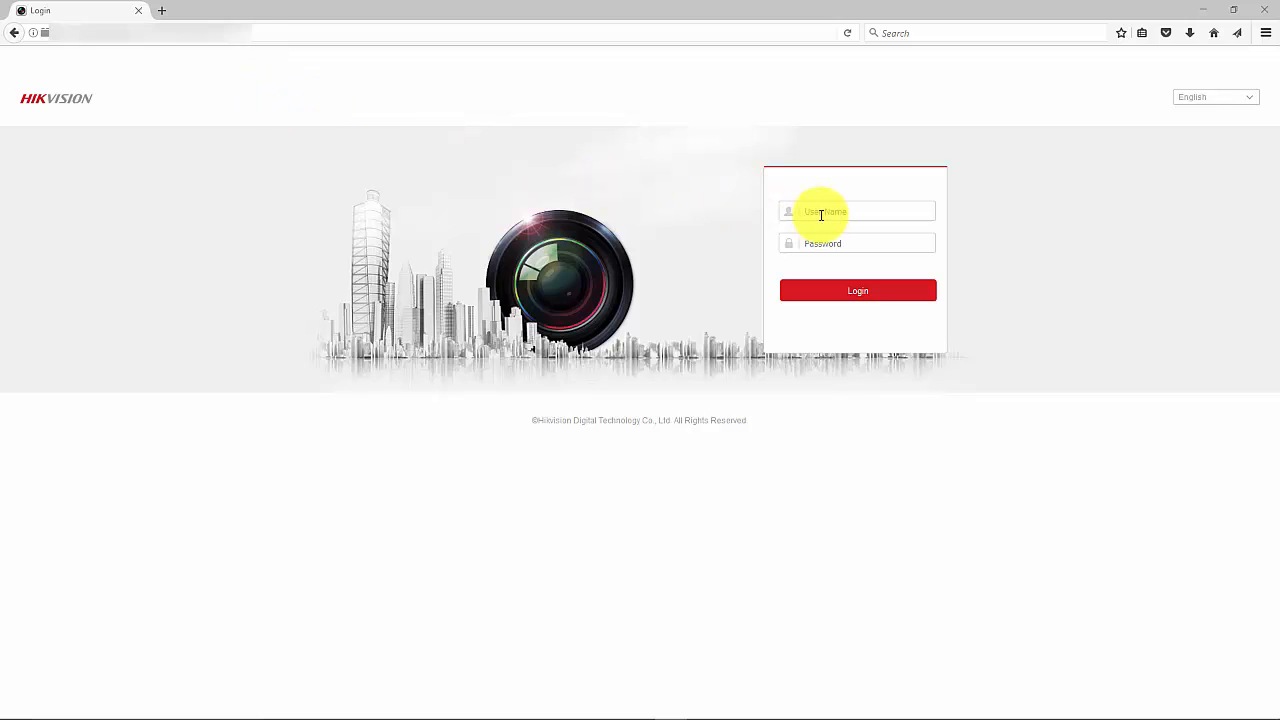
Sign in to the NVR web interface with the username and password
click(857, 211)
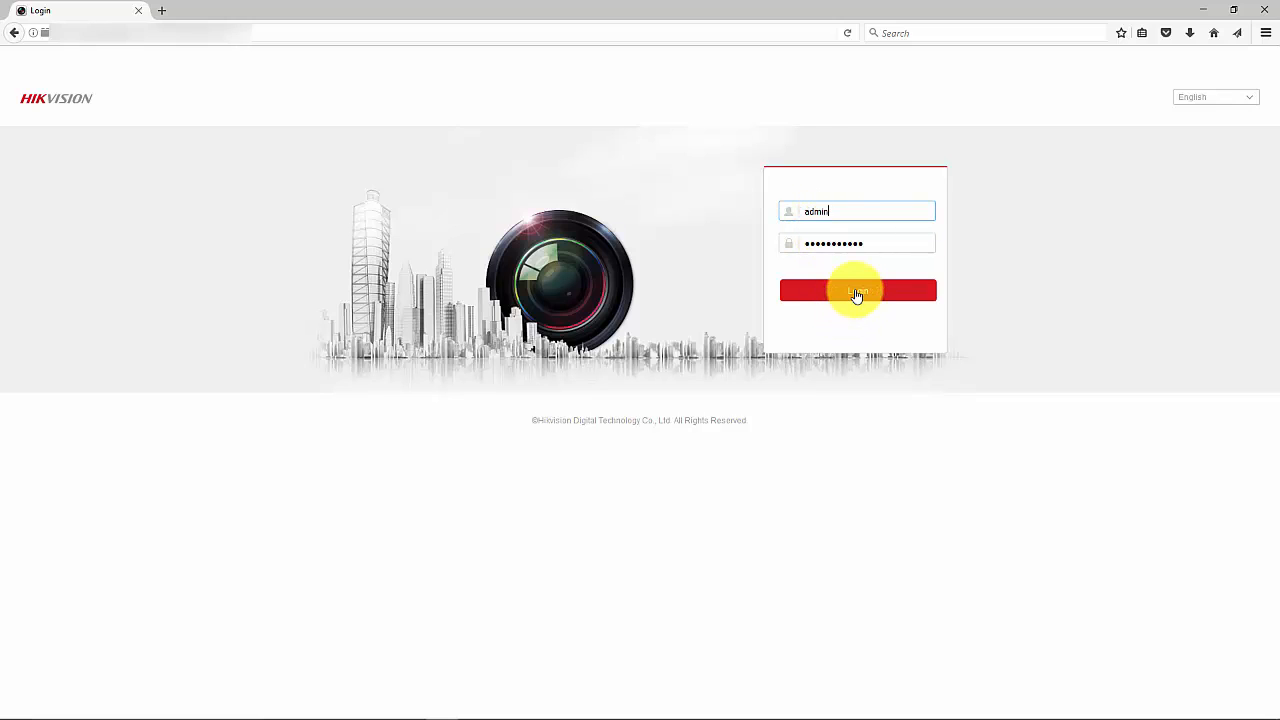
click(856, 290)
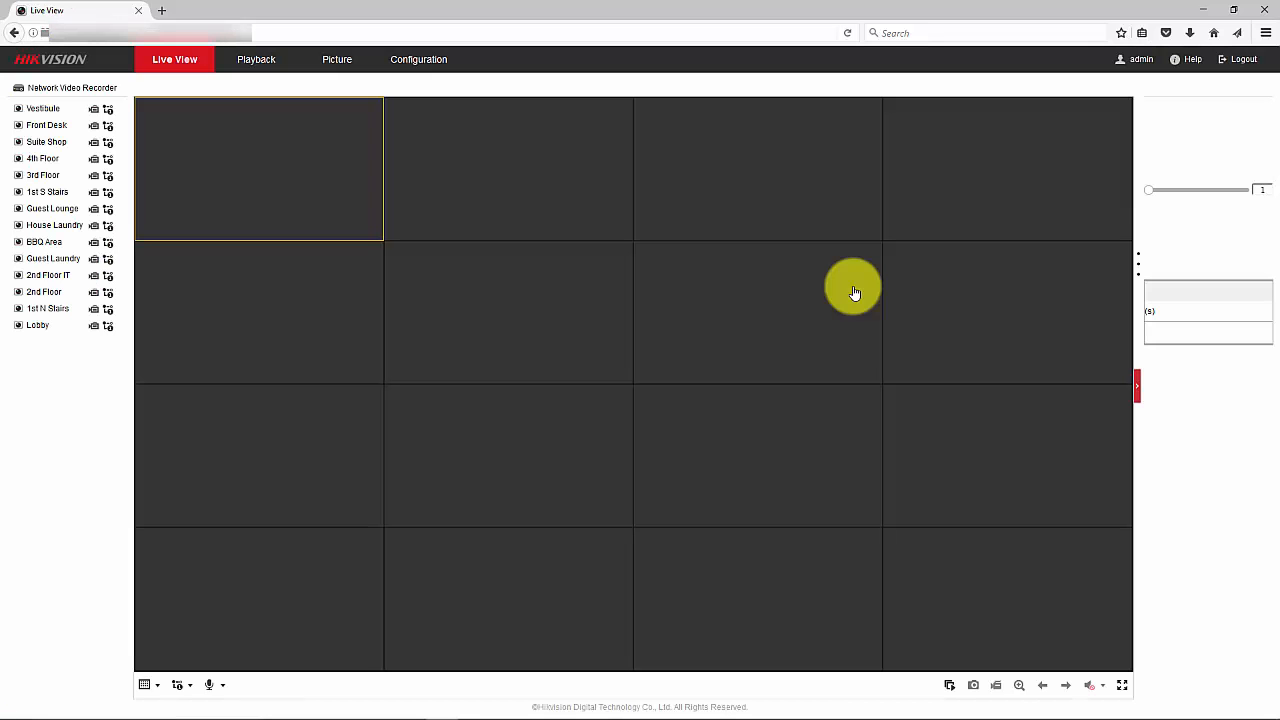
Switch Live View to a 1x1 layout and show the Suite Shop camera
click(1137, 385)
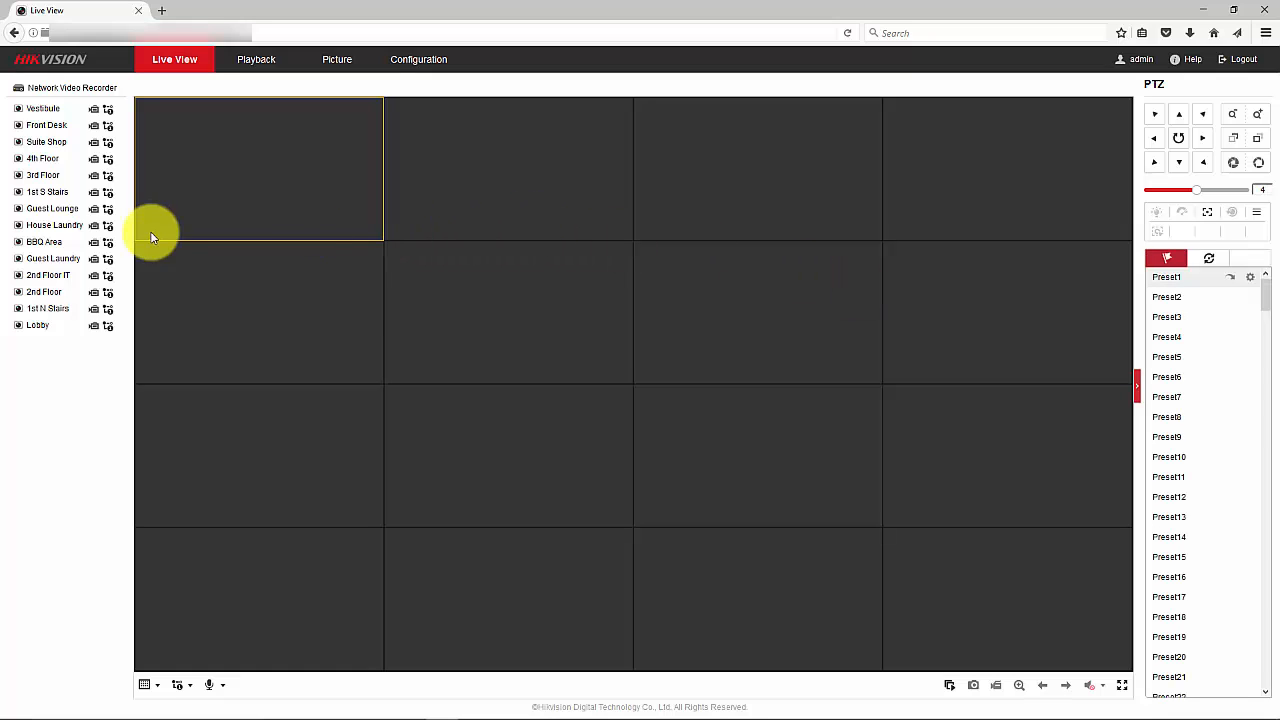
mouse_move(623, 276)
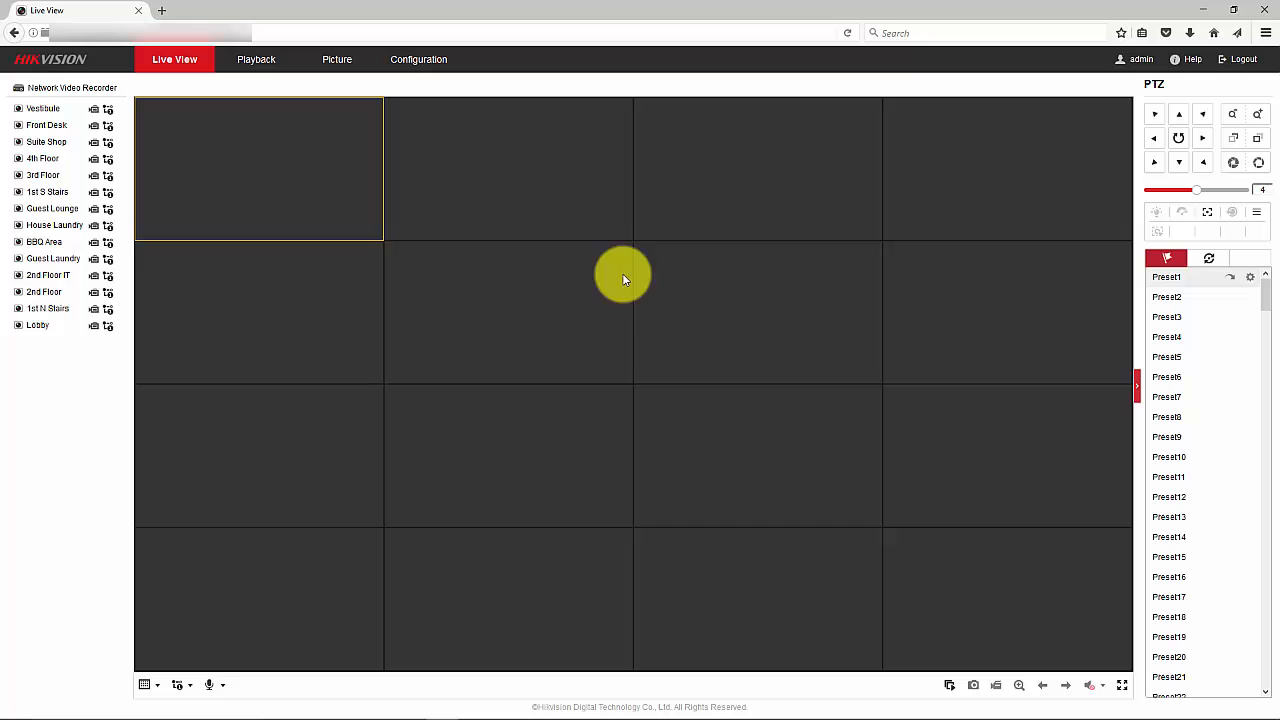
mouse_move(318, 485)
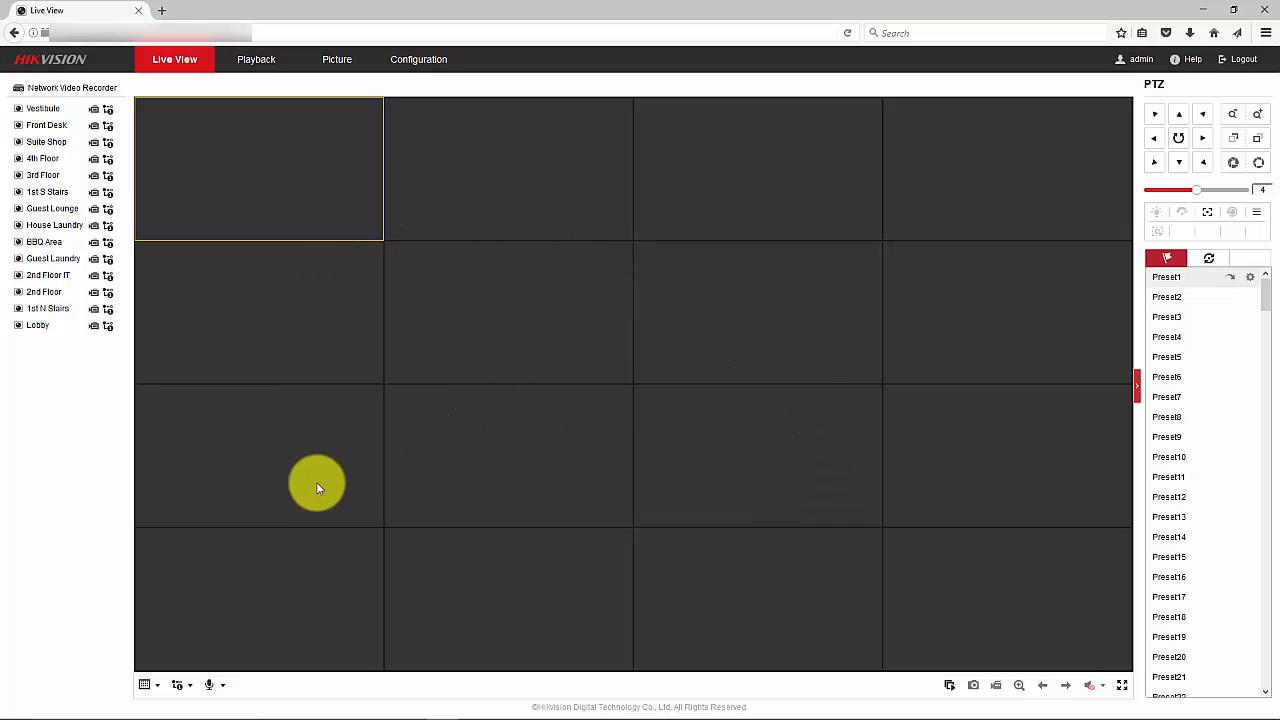
mouse_move(325, 240)
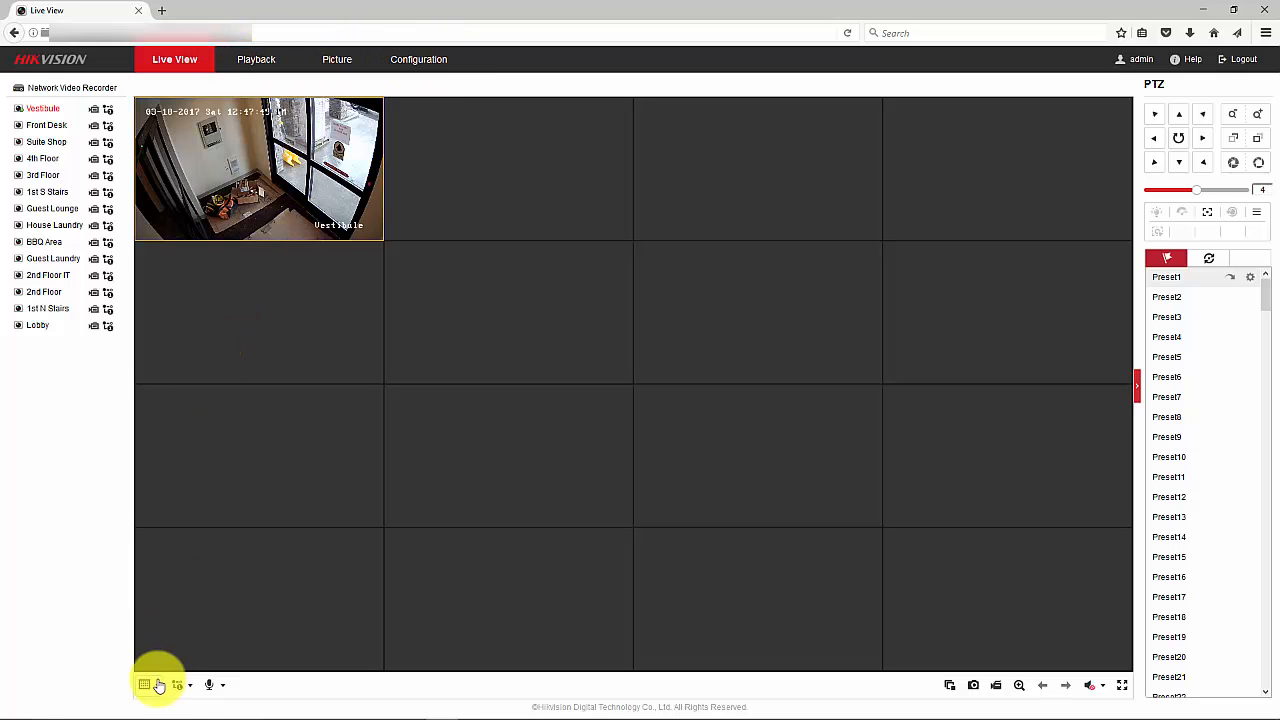
click(145, 685)
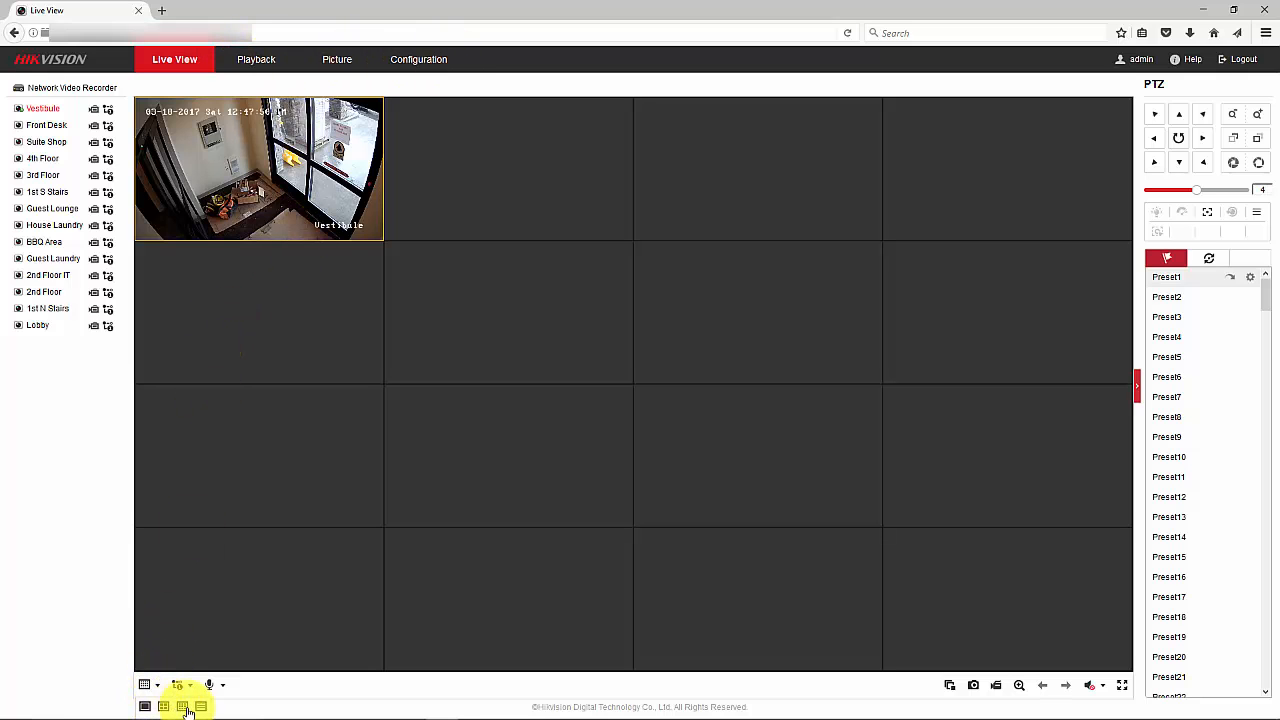
click(144, 706)
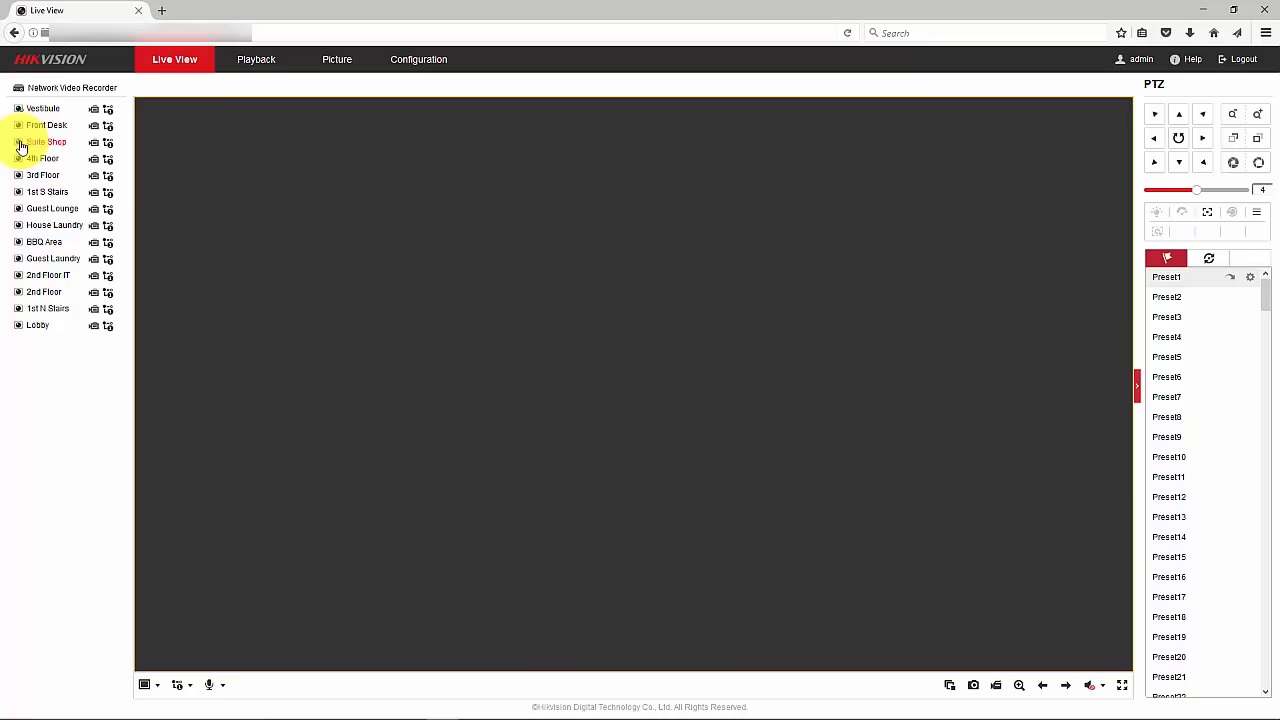
click(46, 141)
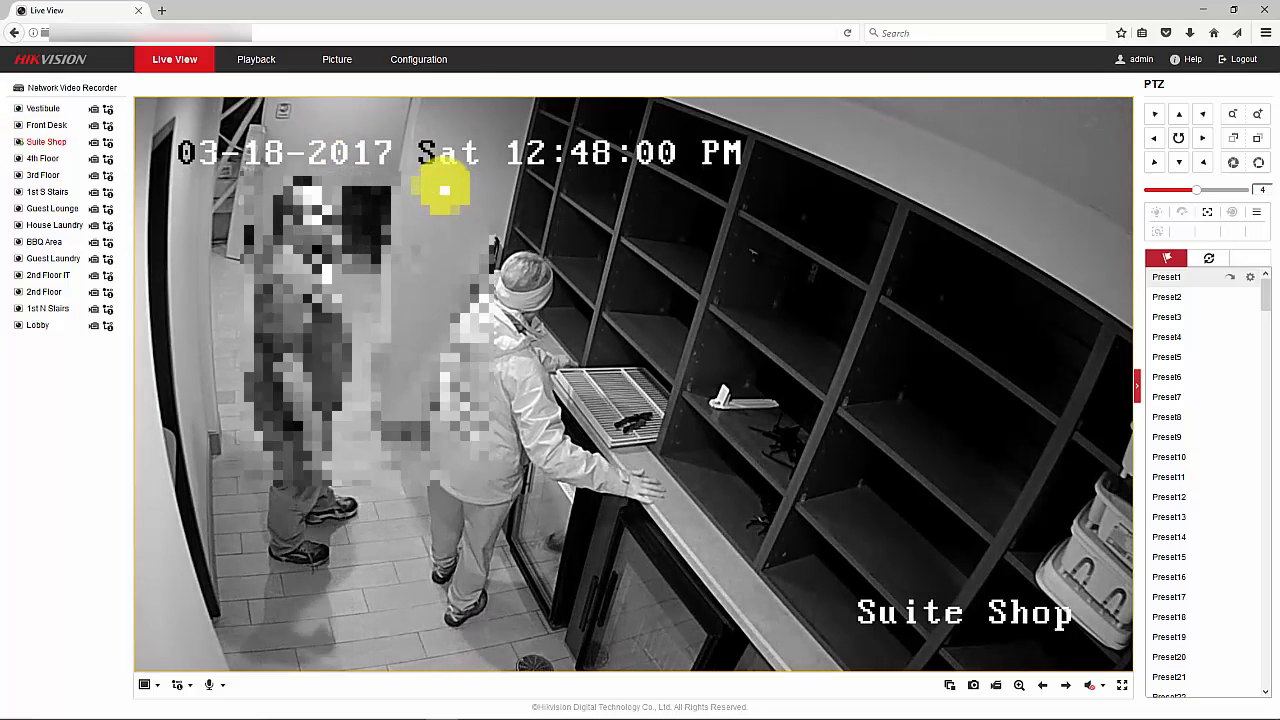
click(418, 59)
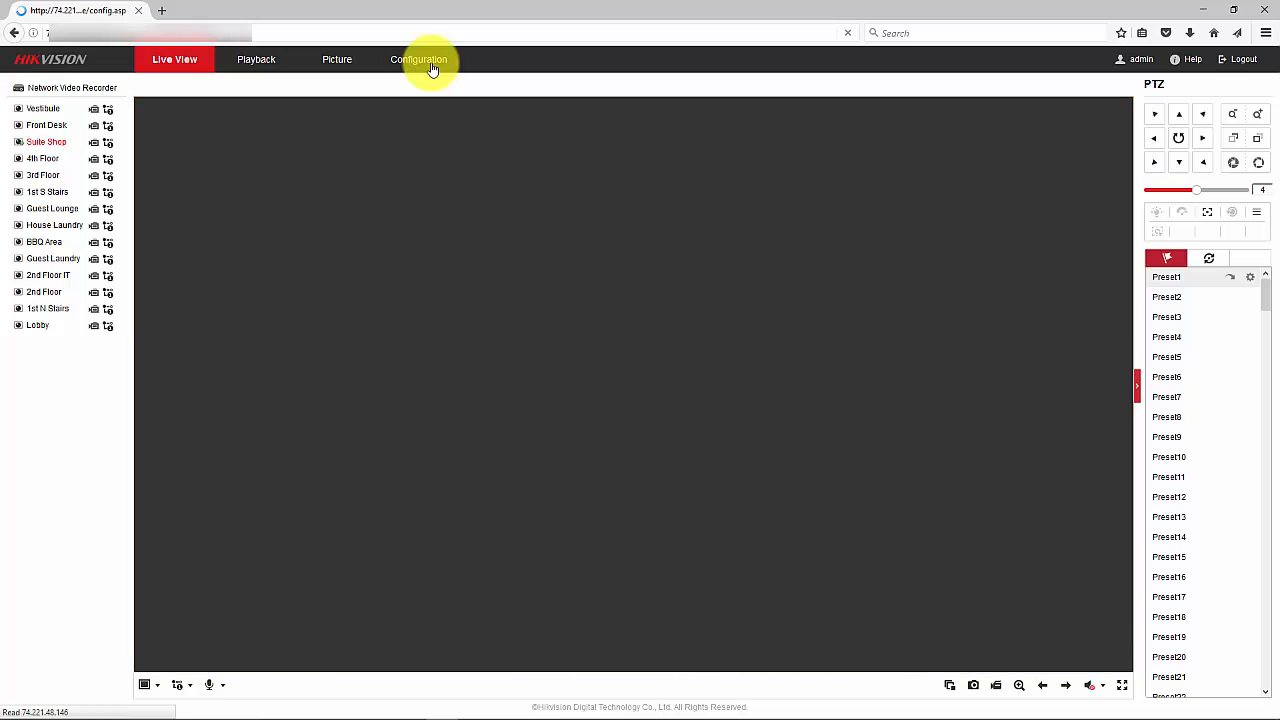
Show the Local configuration page with the record file, download and snapshot save paths
click(418, 59)
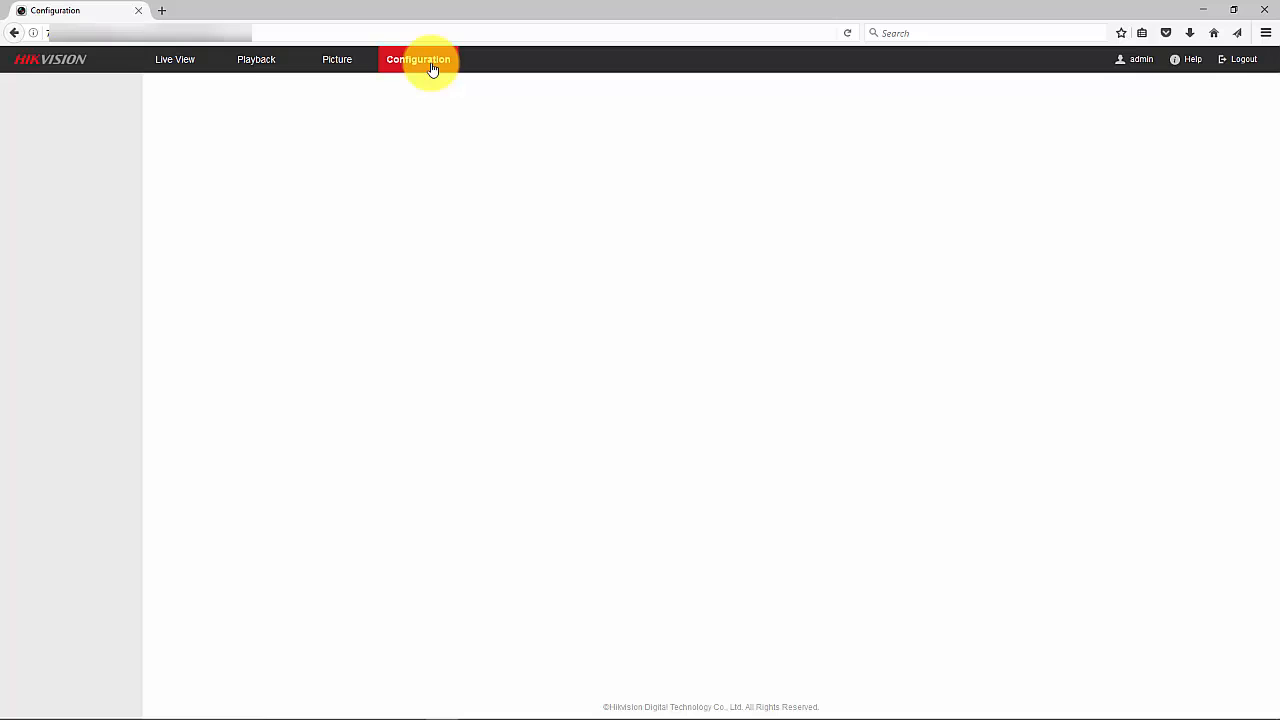
click(418, 59)
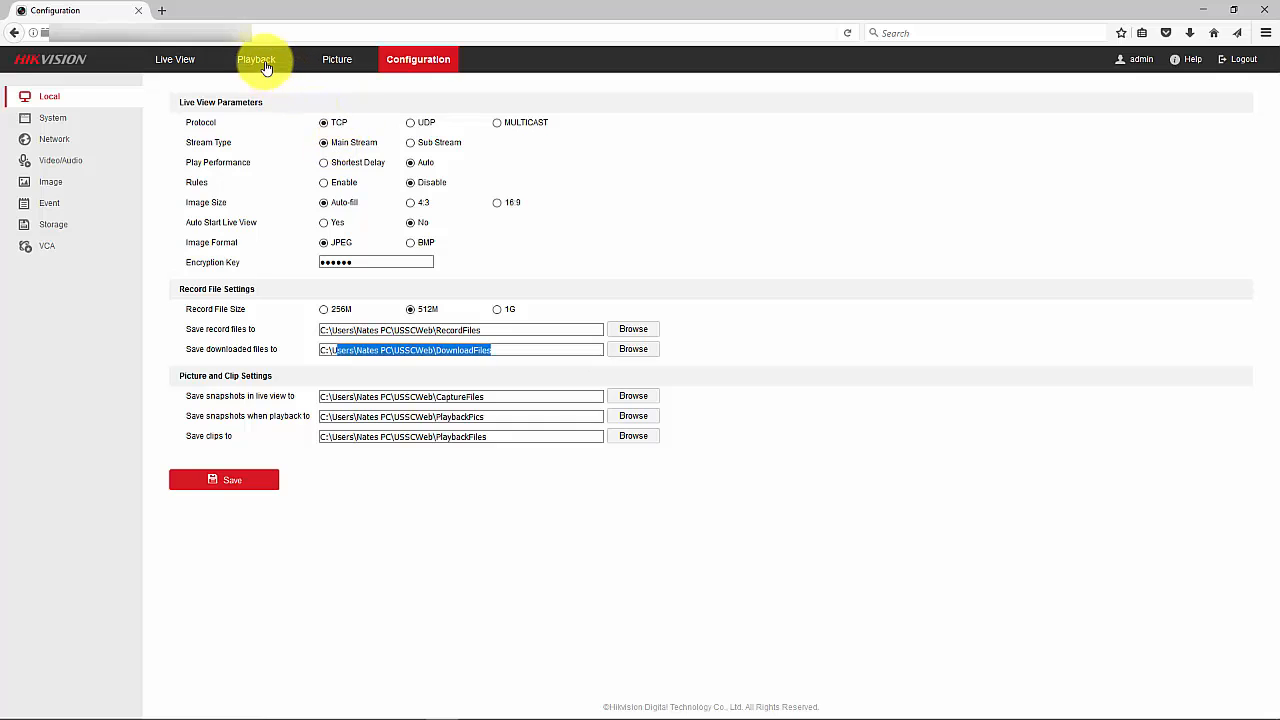
Go to Playback to review Front Desk recordings from 15 March 2017
click(257, 59)
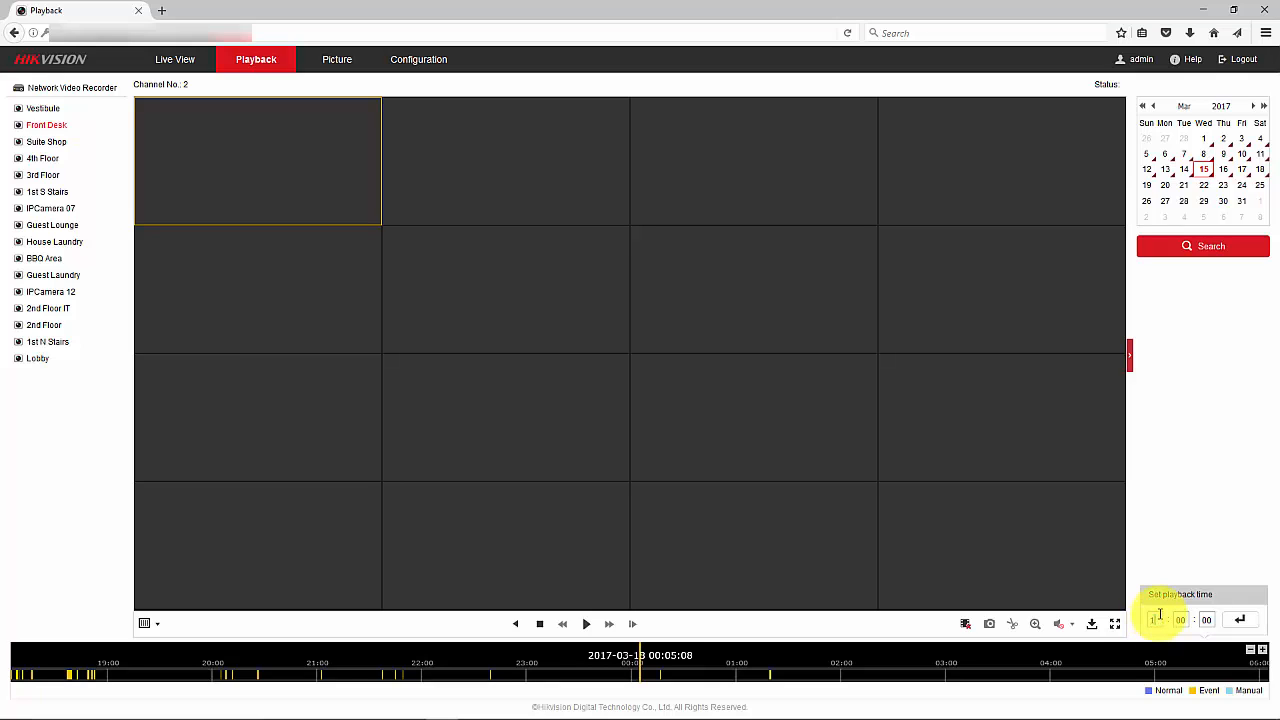
Play the Front Desk recording from 10:00:00 and save a clip of it as MP4
click(1239, 620)
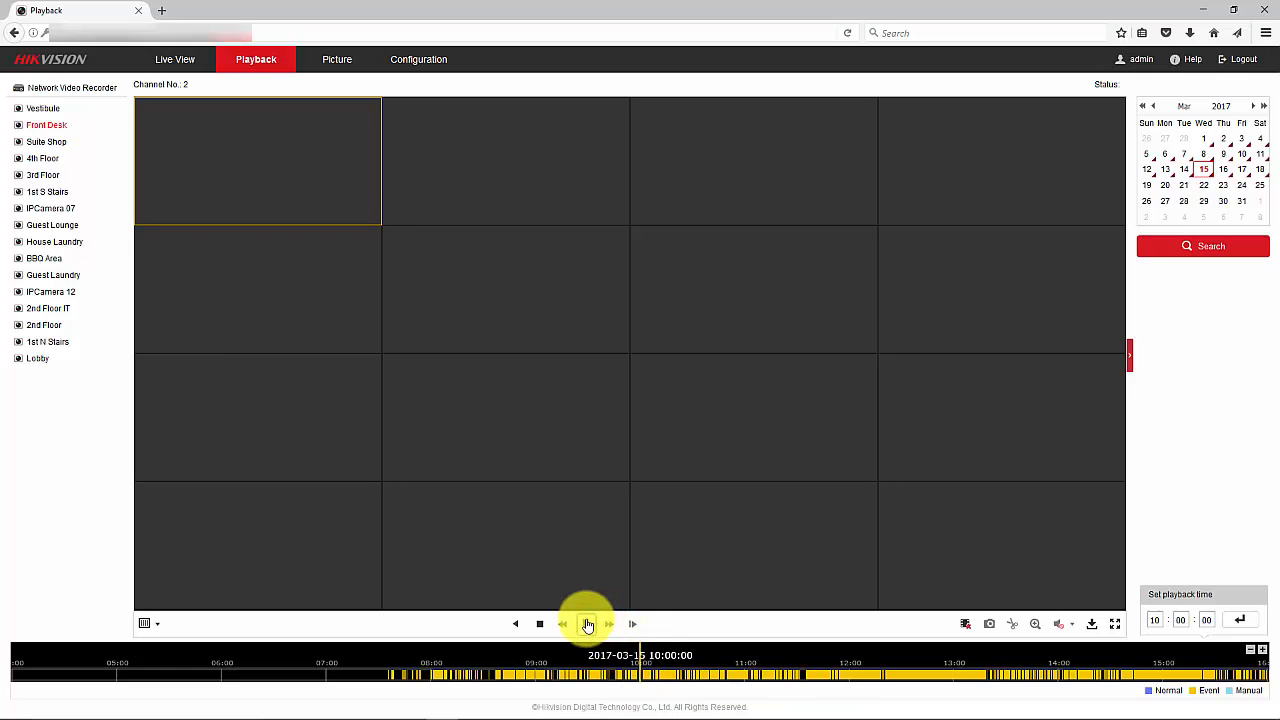
click(586, 623)
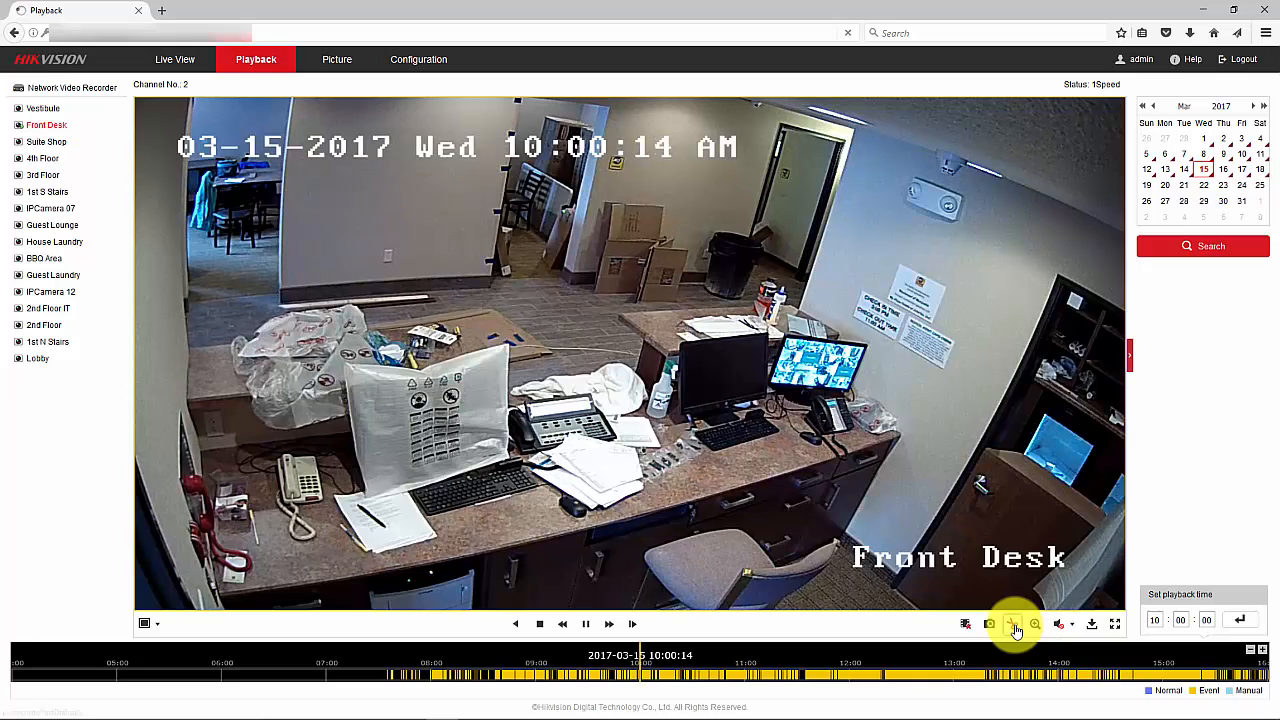
click(1012, 623)
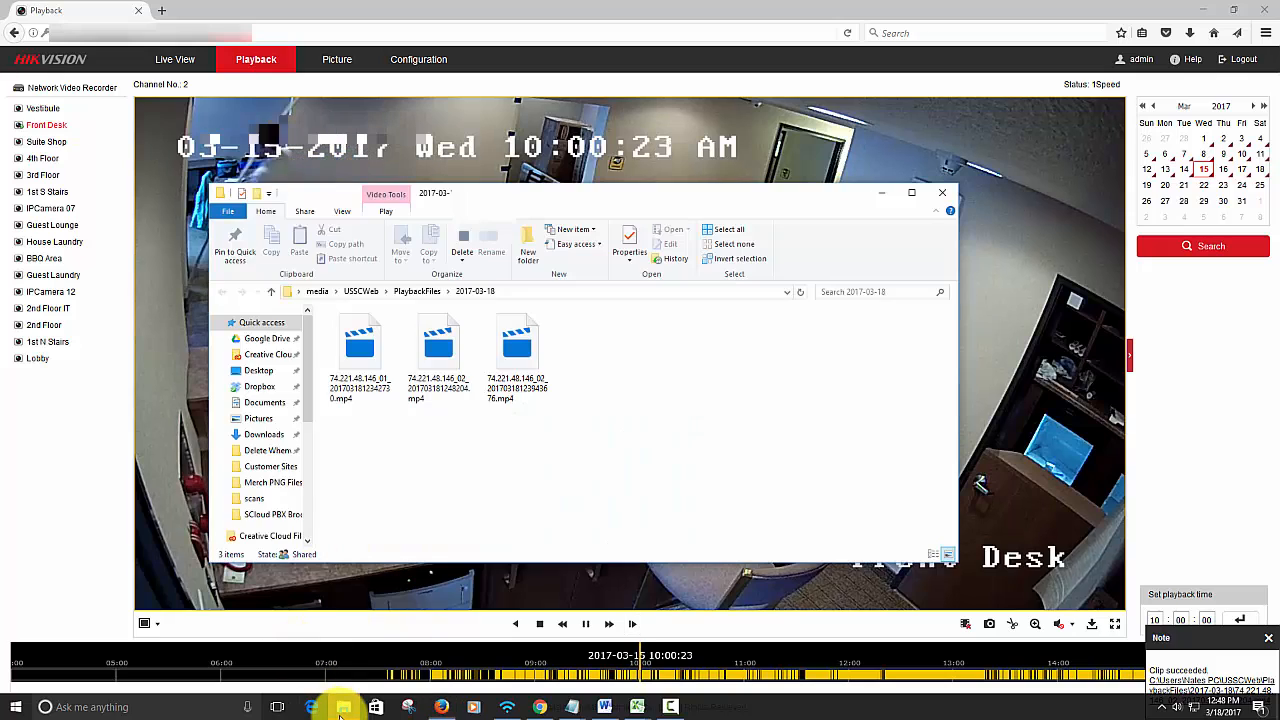
Send two of the three clips in PlaybackFiles 2017-03-18 to the Recycle Bin
click(360, 355)
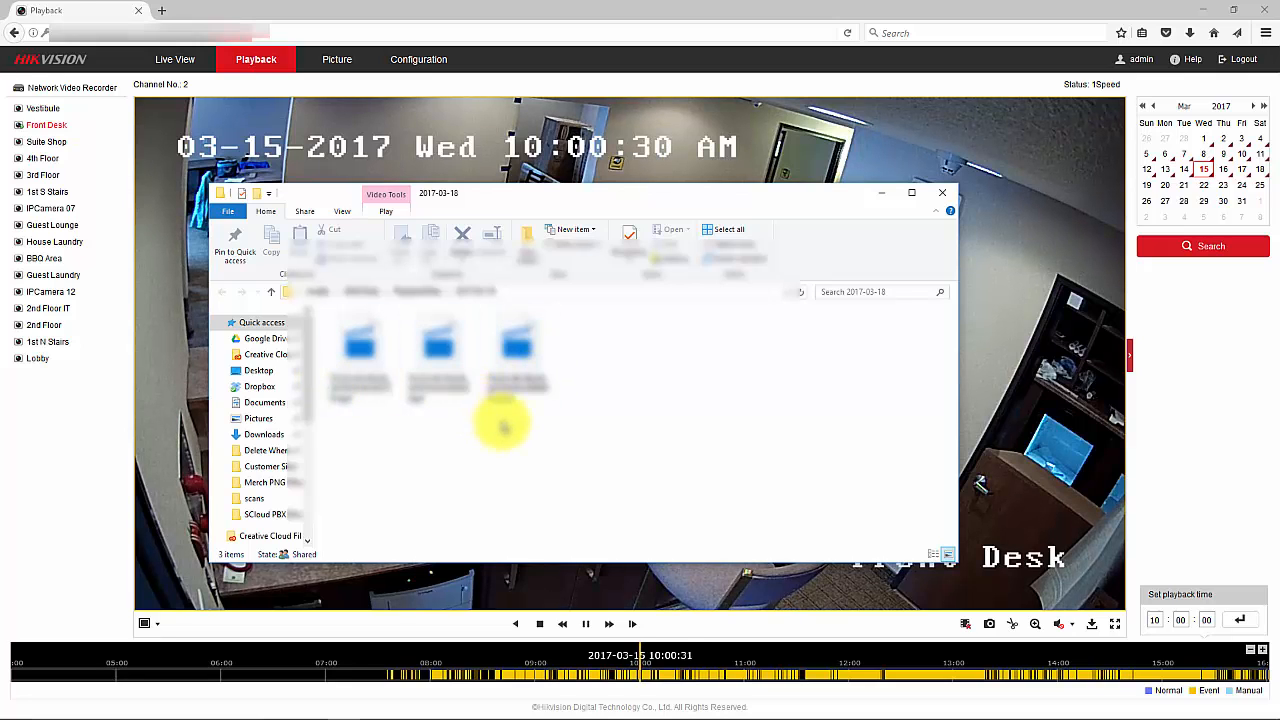
click(517, 350)
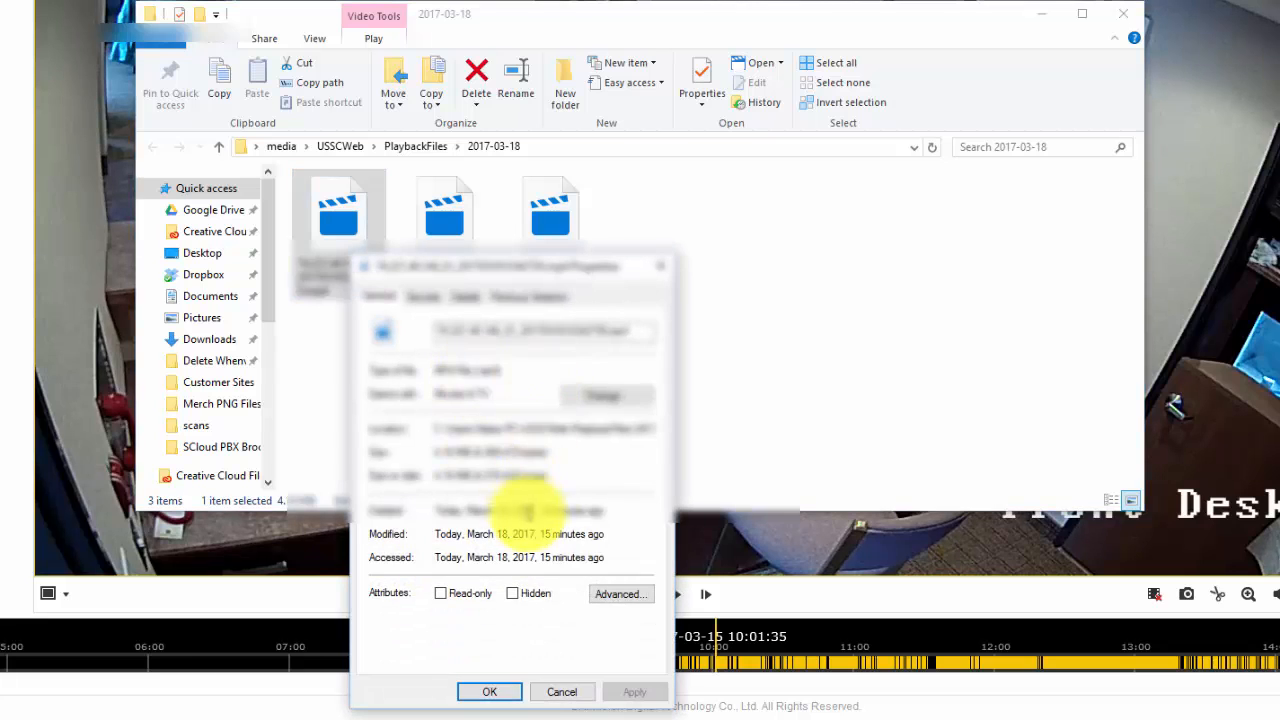
click(489, 691)
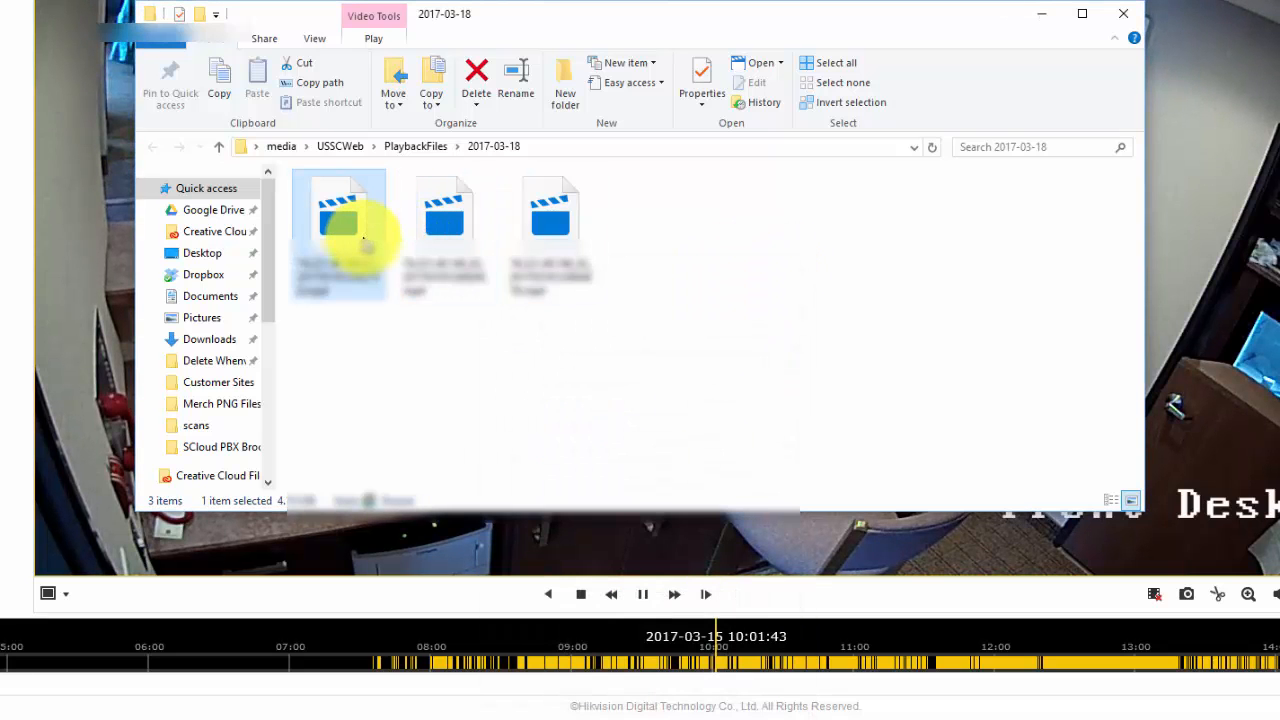
click(550, 210)
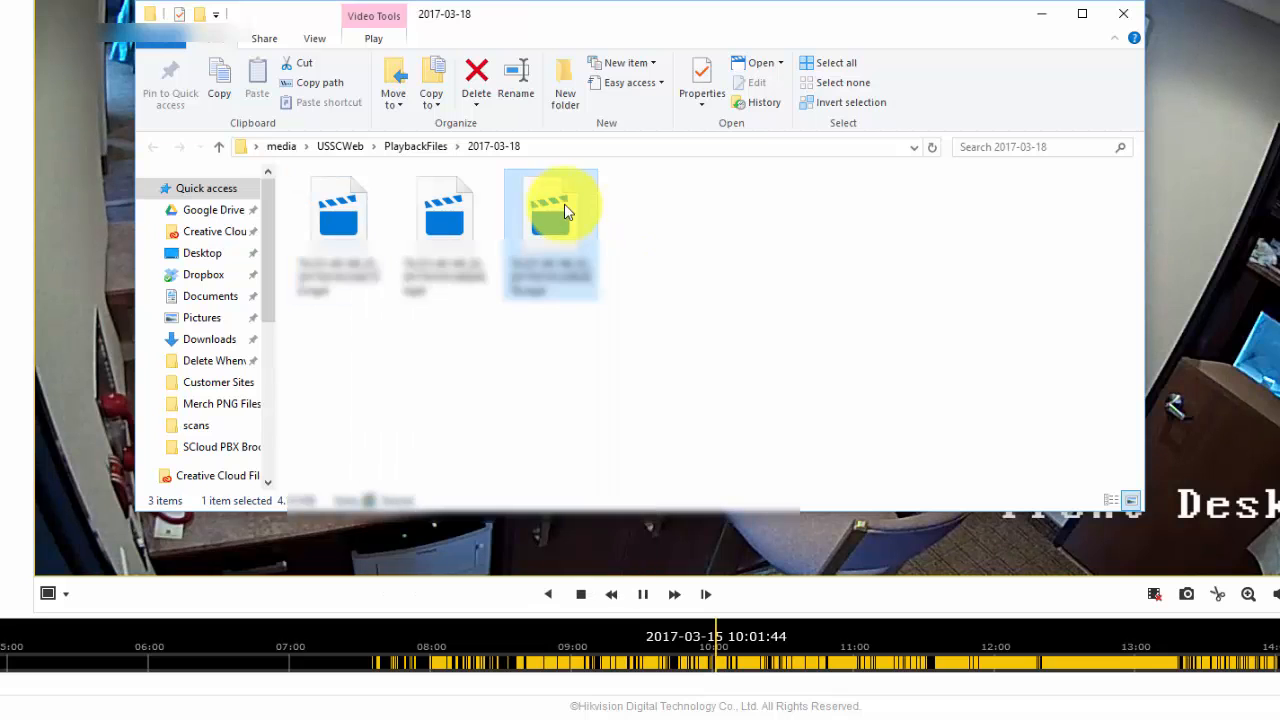
right_click(338, 210)
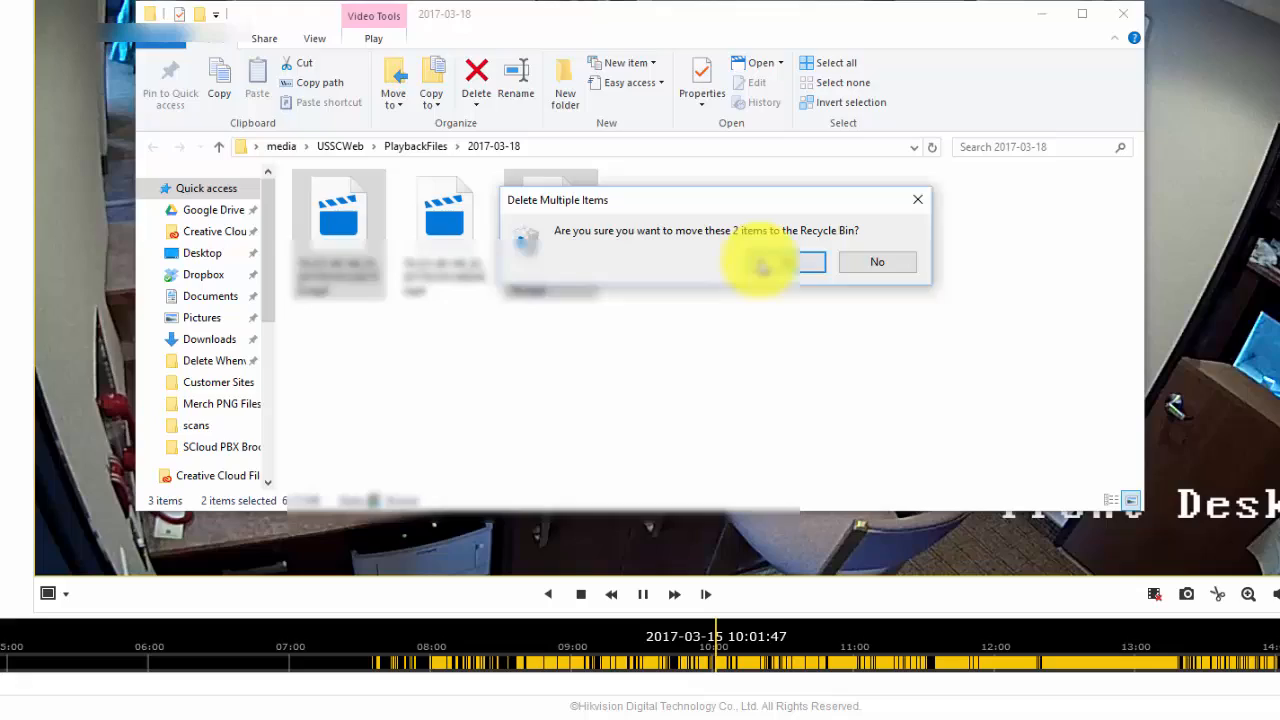
click(810, 261)
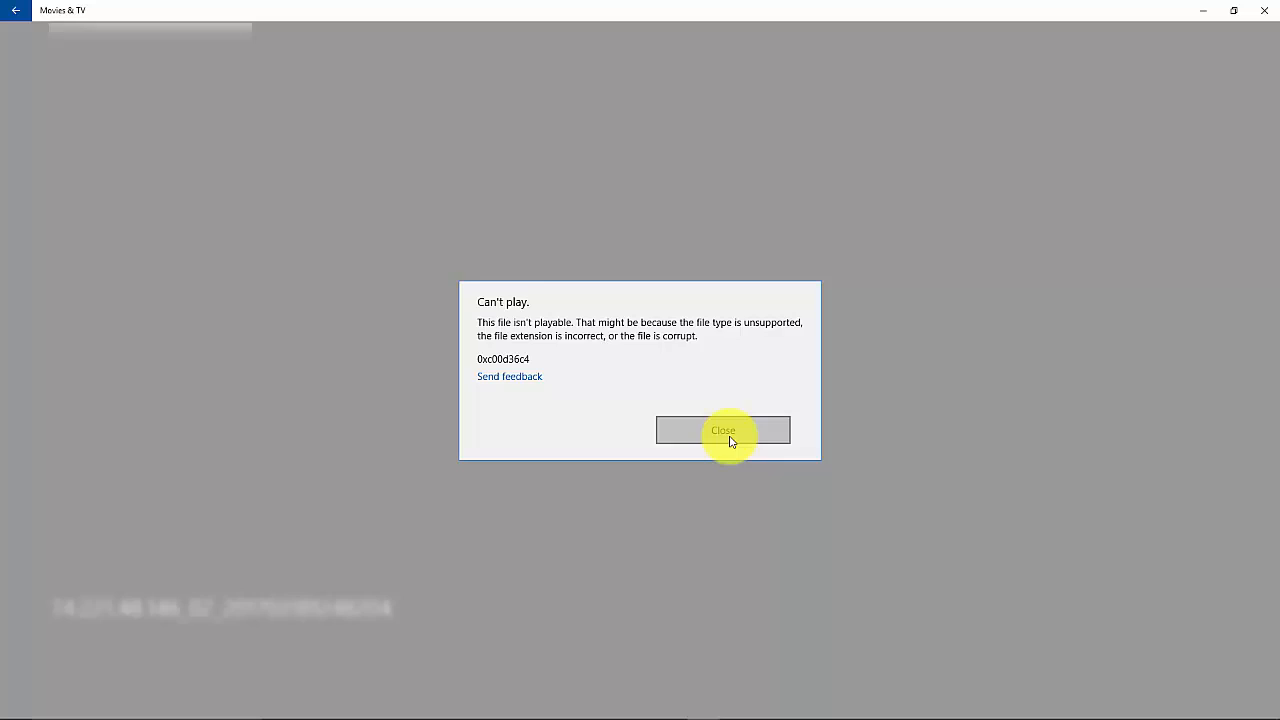
Dismiss the Movies & TV 'Can't play' error dialog
click(723, 430)
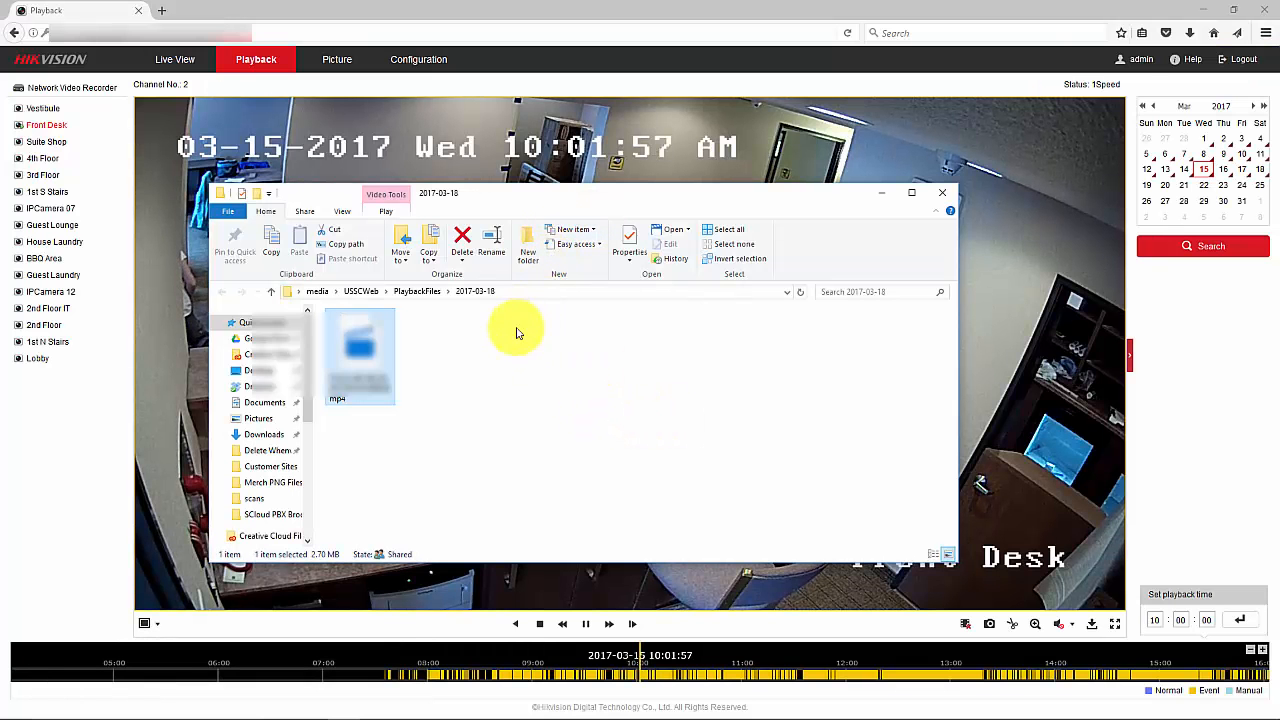
Inspect the remaining MP4 clip, then close the File Explorer window
right_click(358, 350)
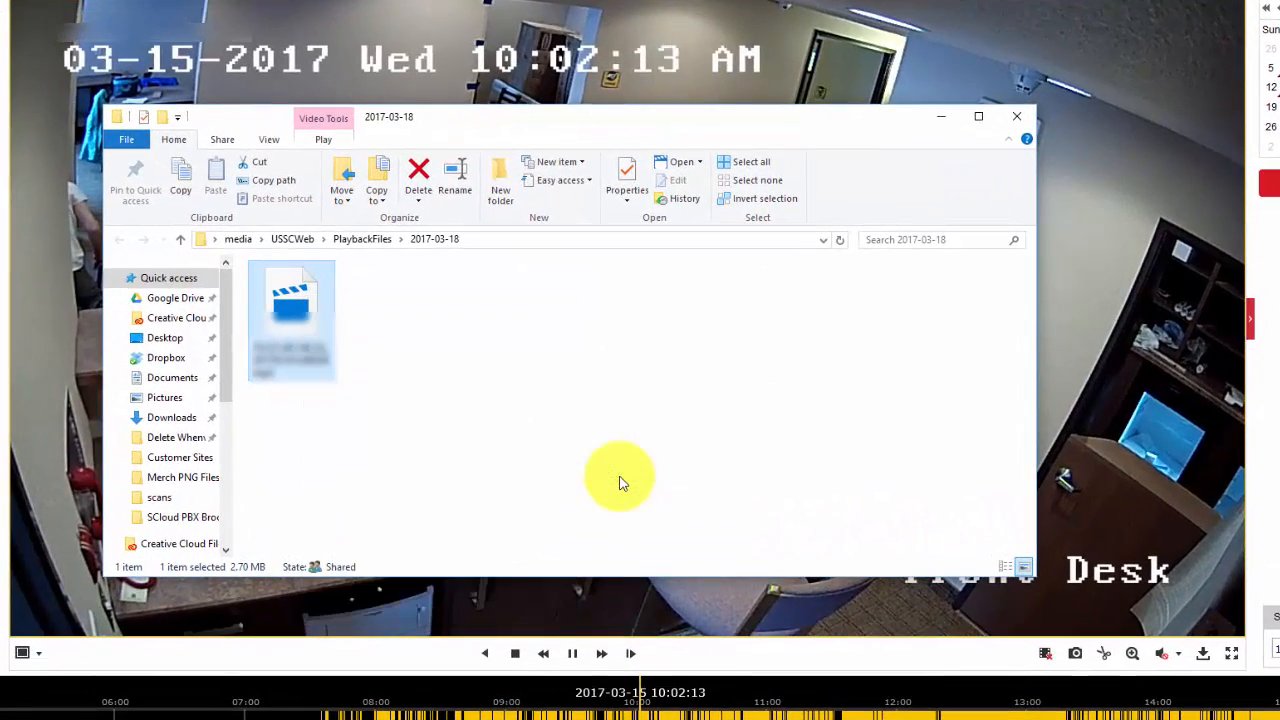
double_click(291, 310)
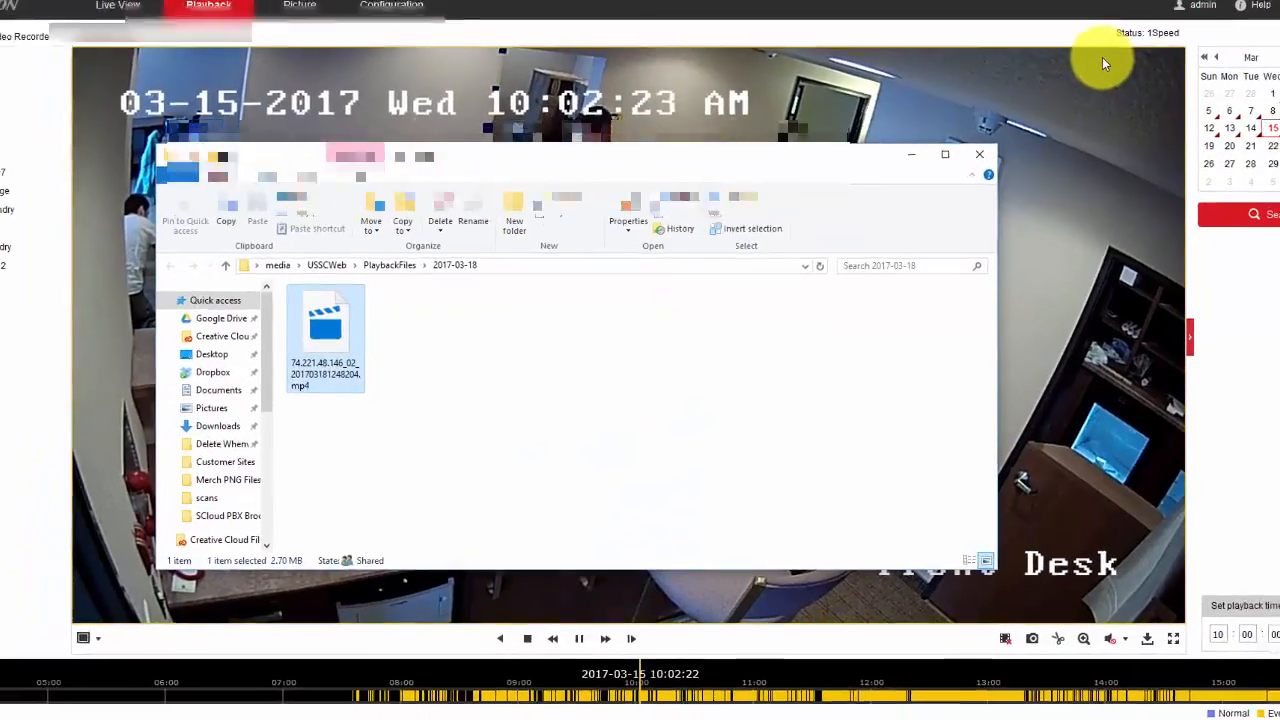
click(979, 154)
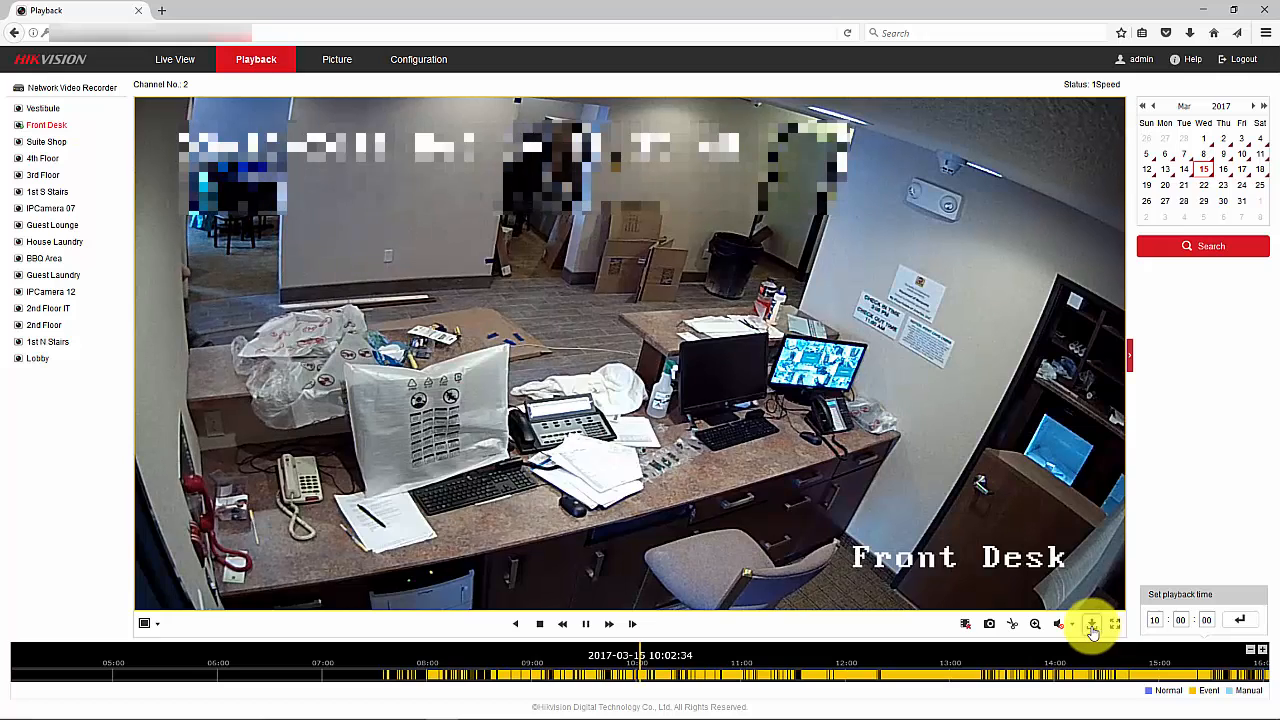
Download file 26, the 08:17:03–08:17:19 IP Camera2 recording from 15 March
click(1092, 623)
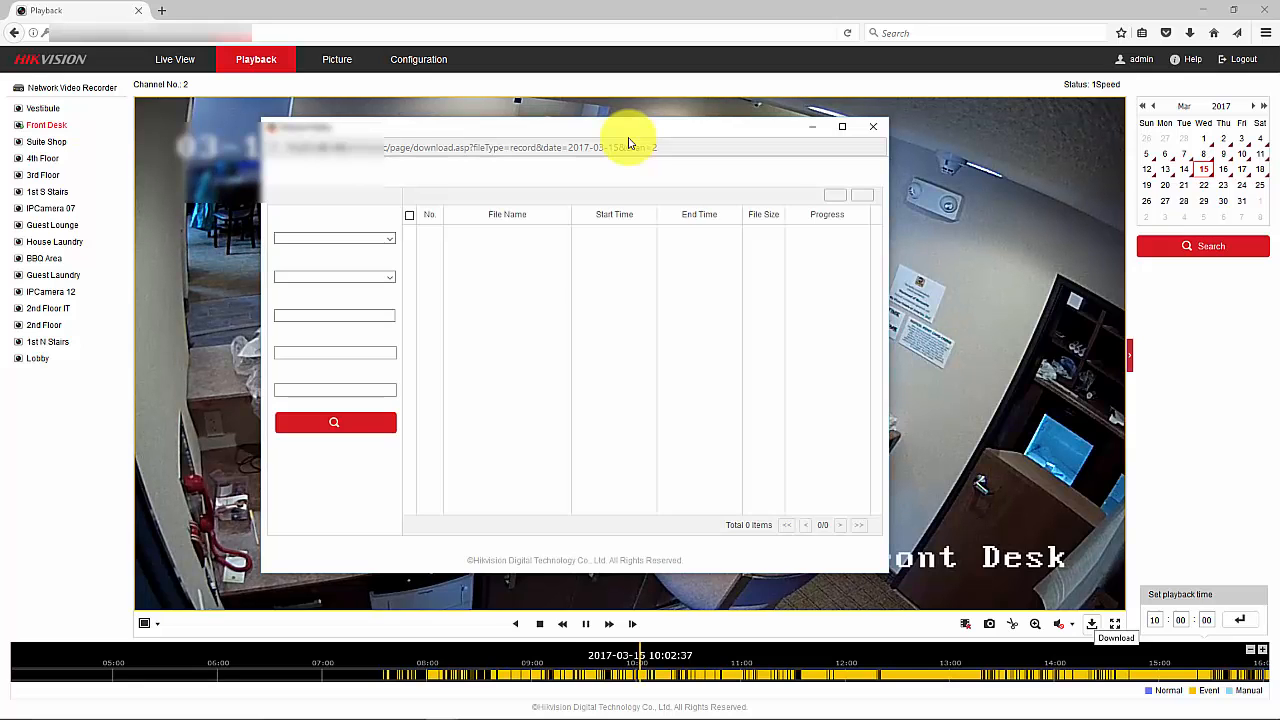
click(335, 384)
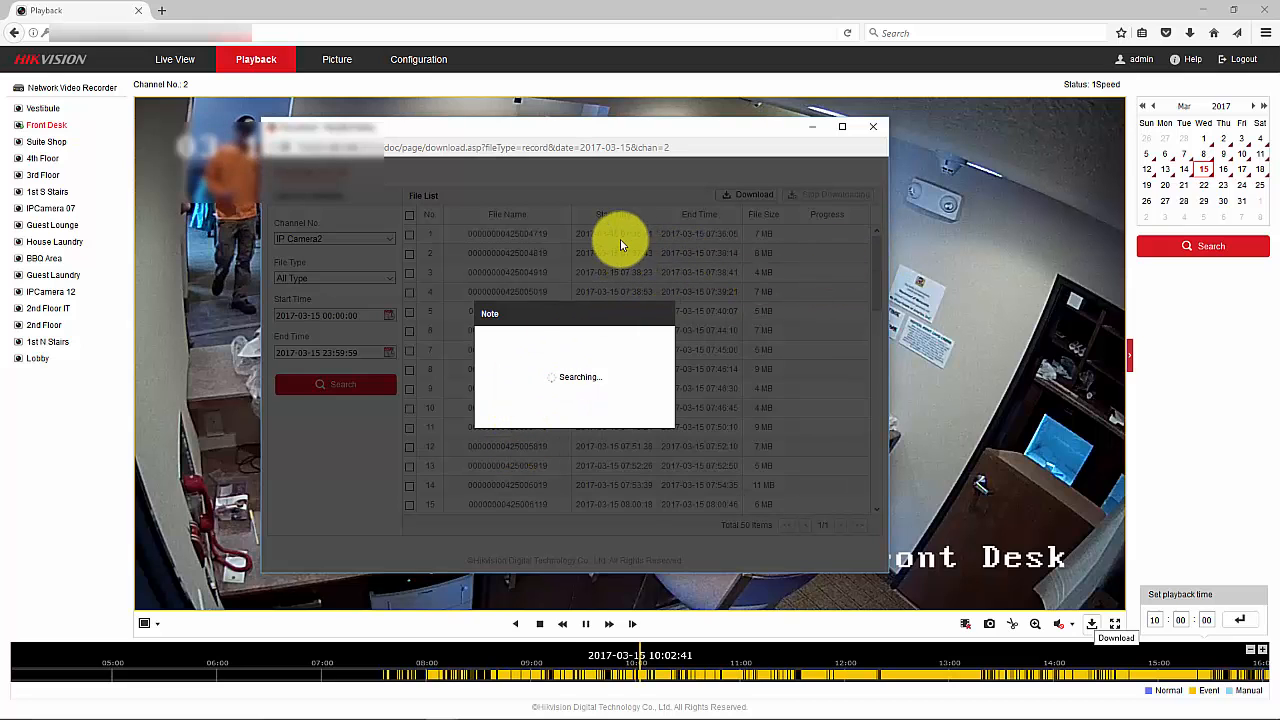
click(335, 384)
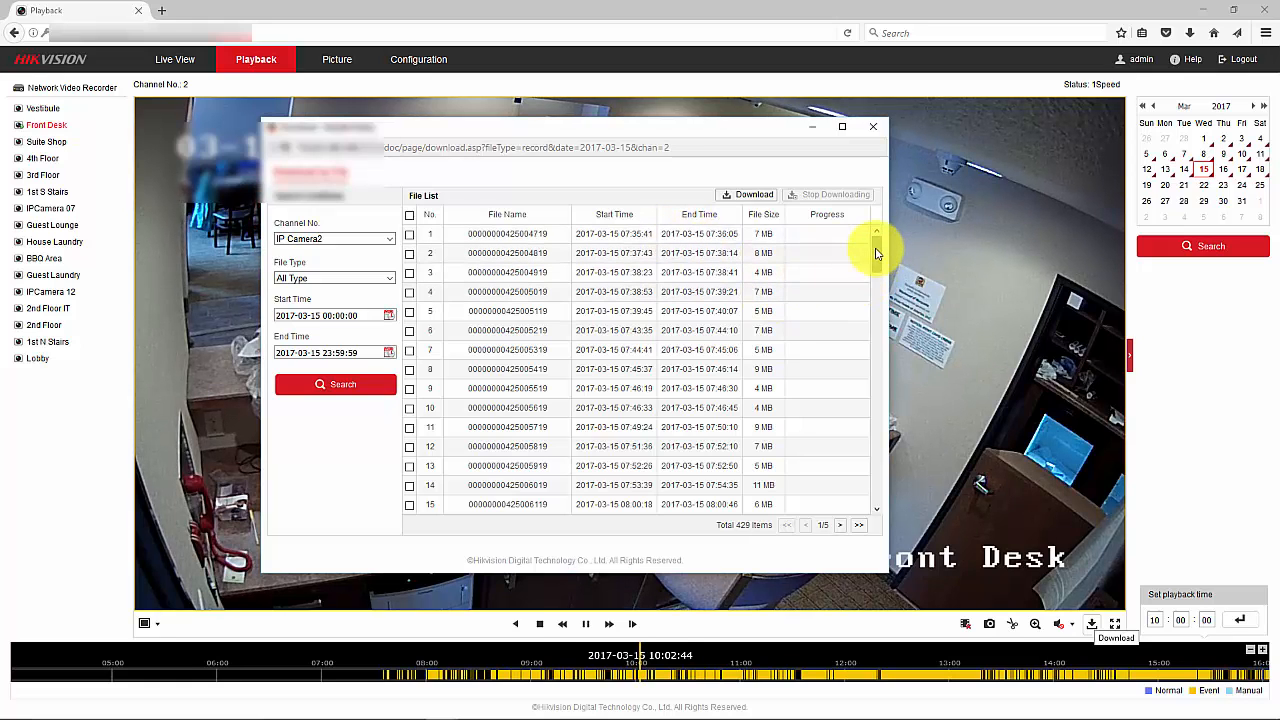
scroll(down, 3)
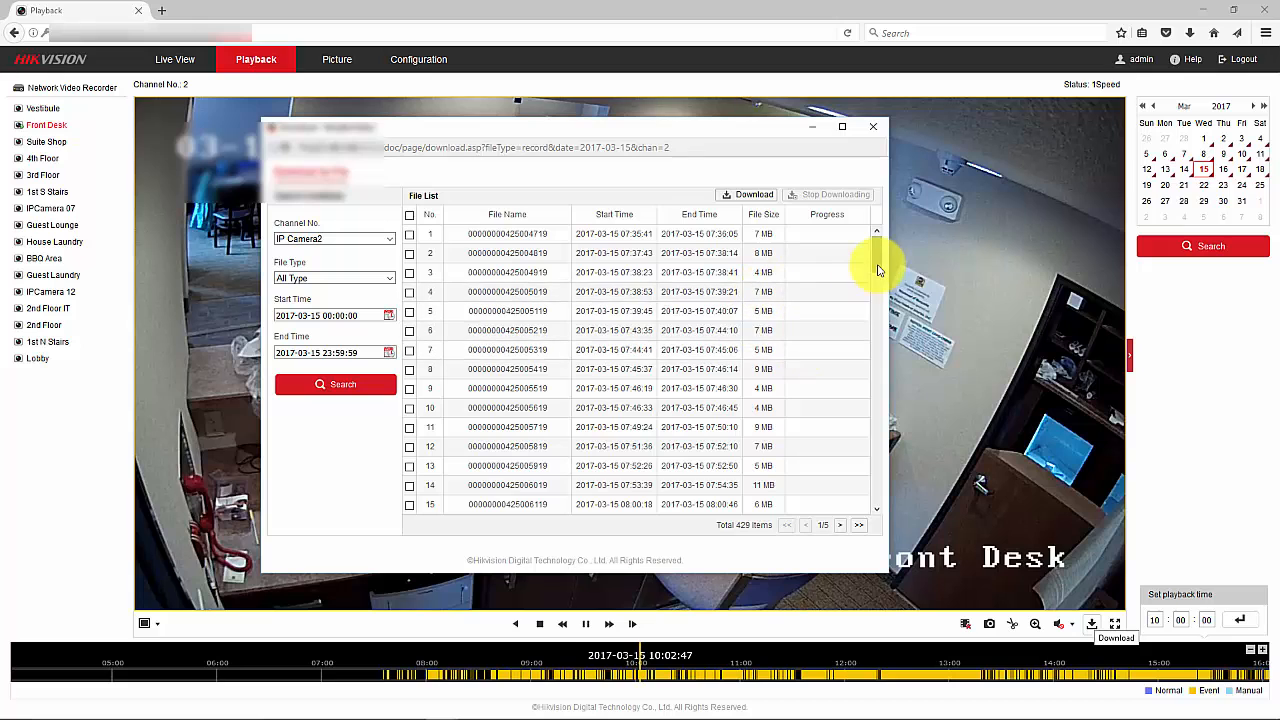
scroll(down, 3)
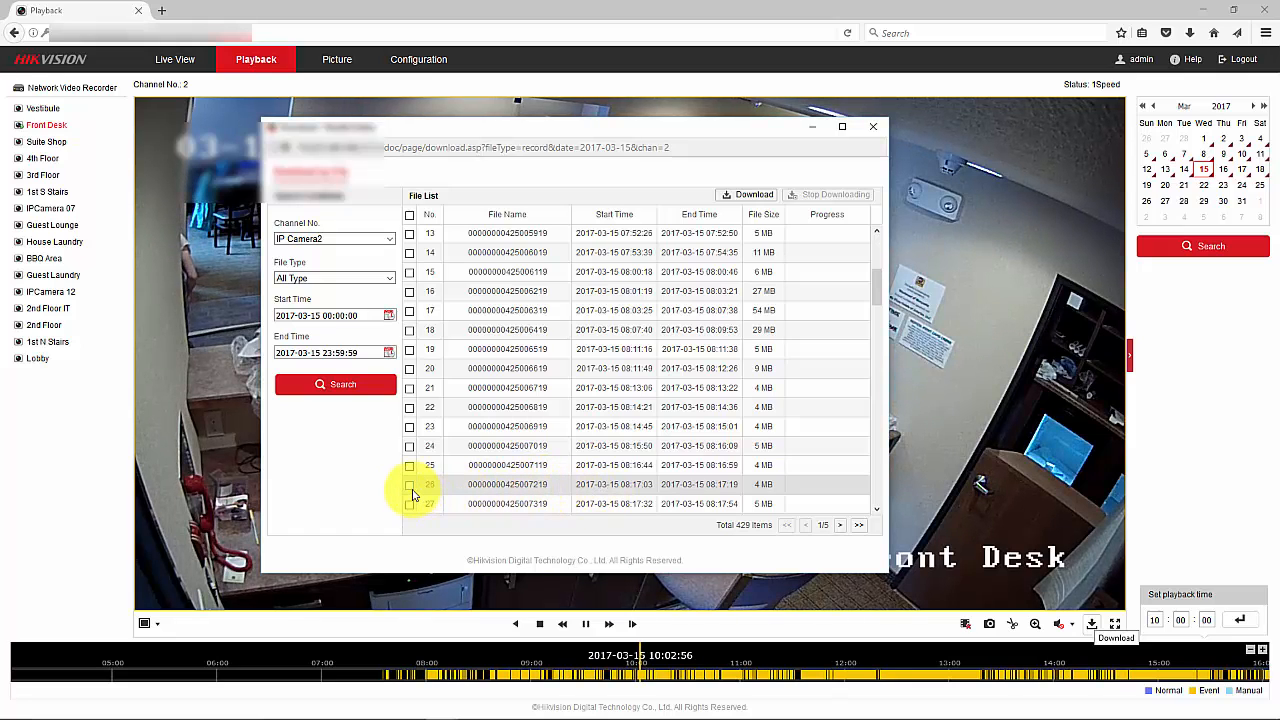
click(410, 484)
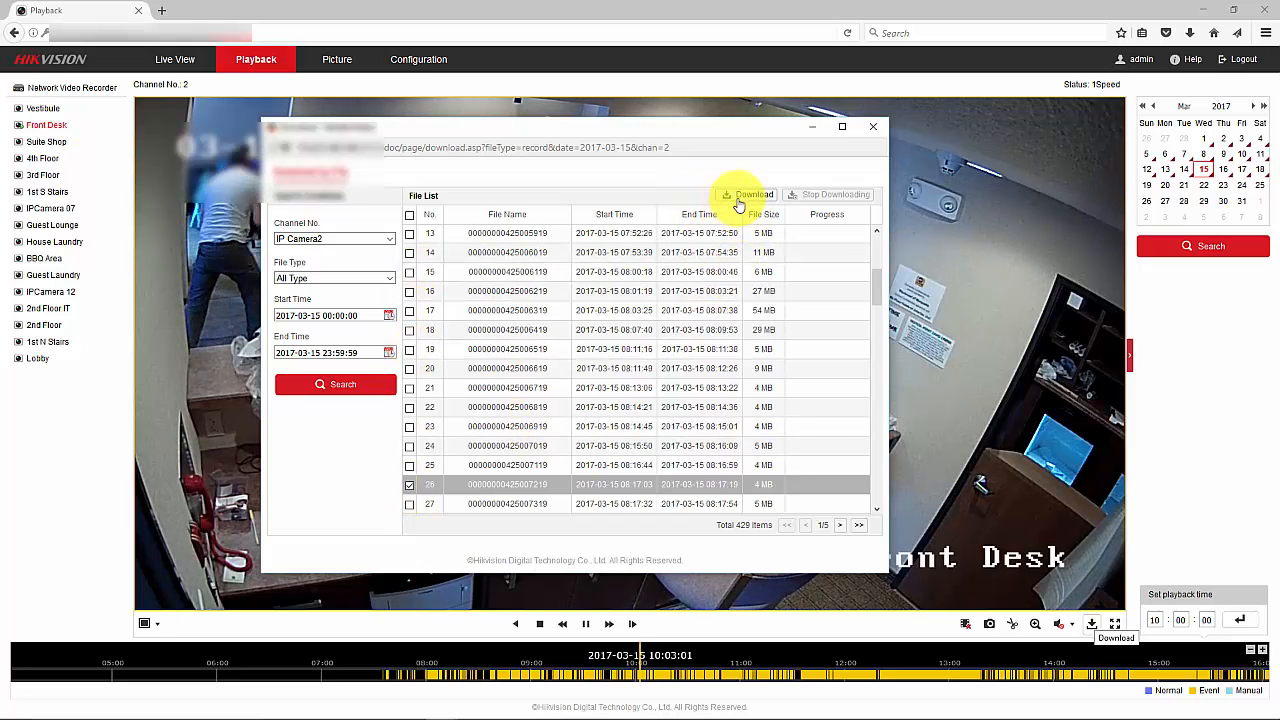
click(748, 194)
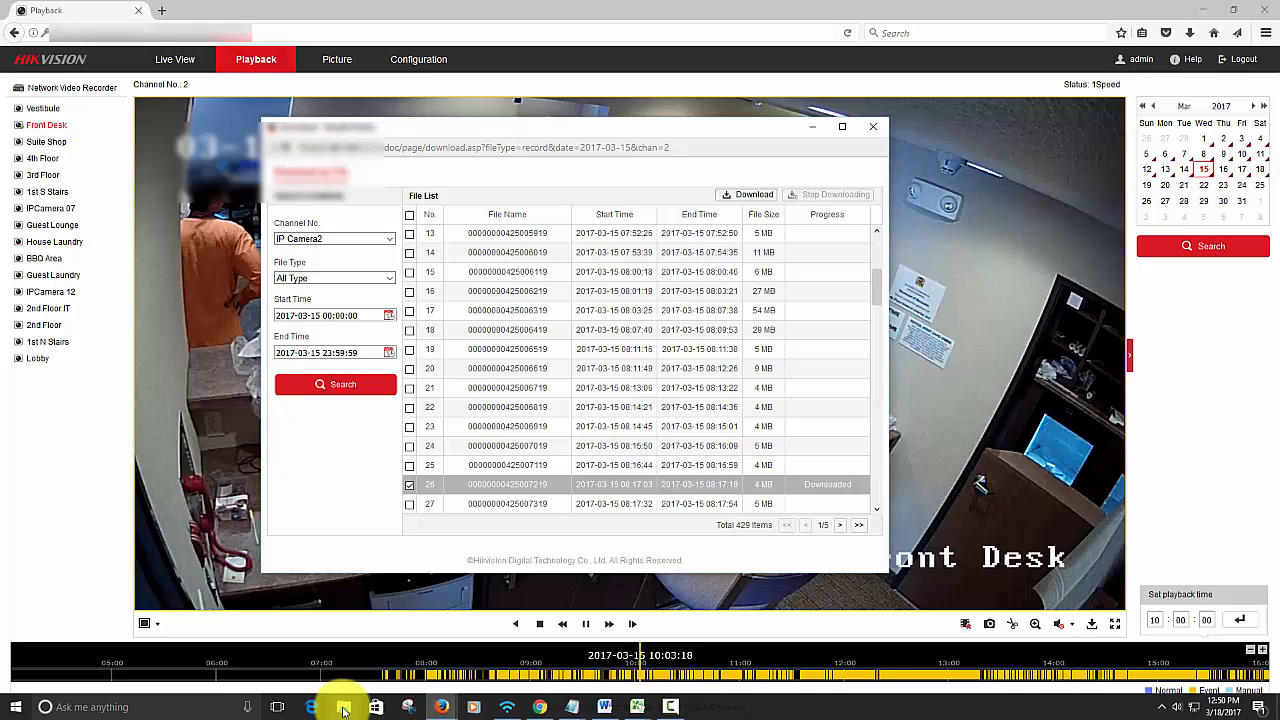
Open 00000000425007219.mp4 from DownloadFiles 2017-03-18 in VLC media player
click(343, 707)
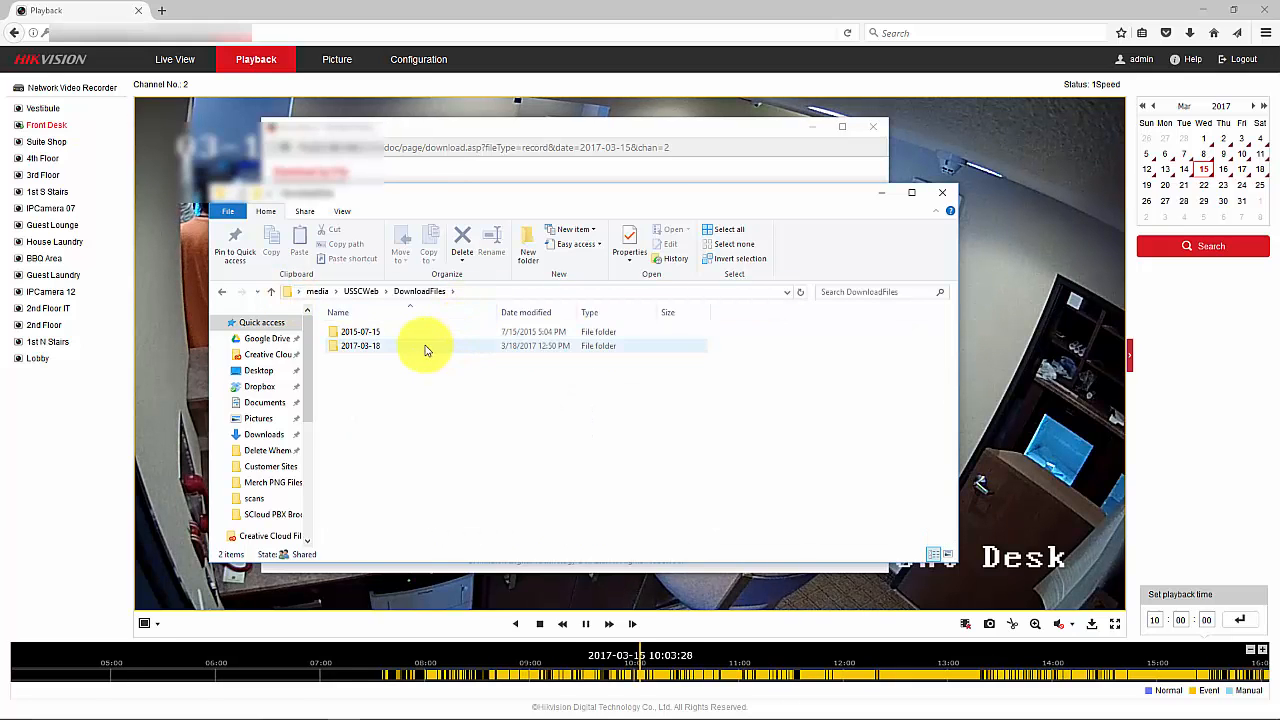
double_click(360, 345)
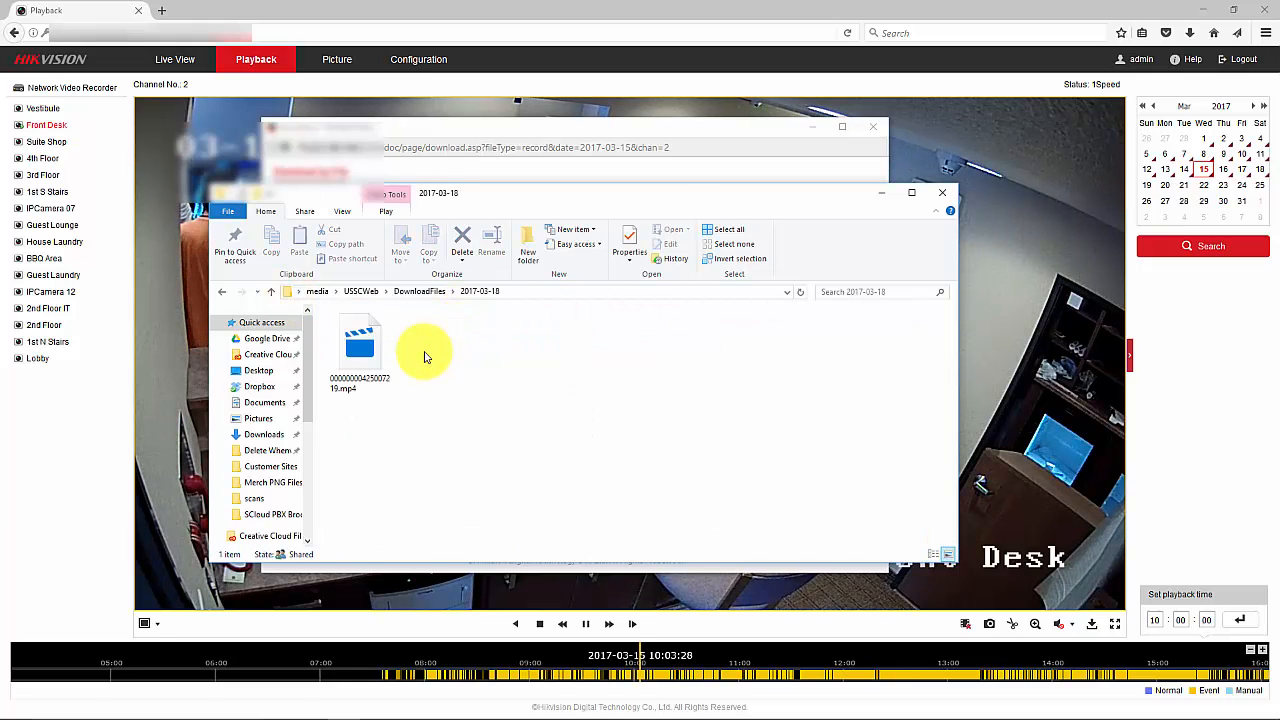
click(360, 291)
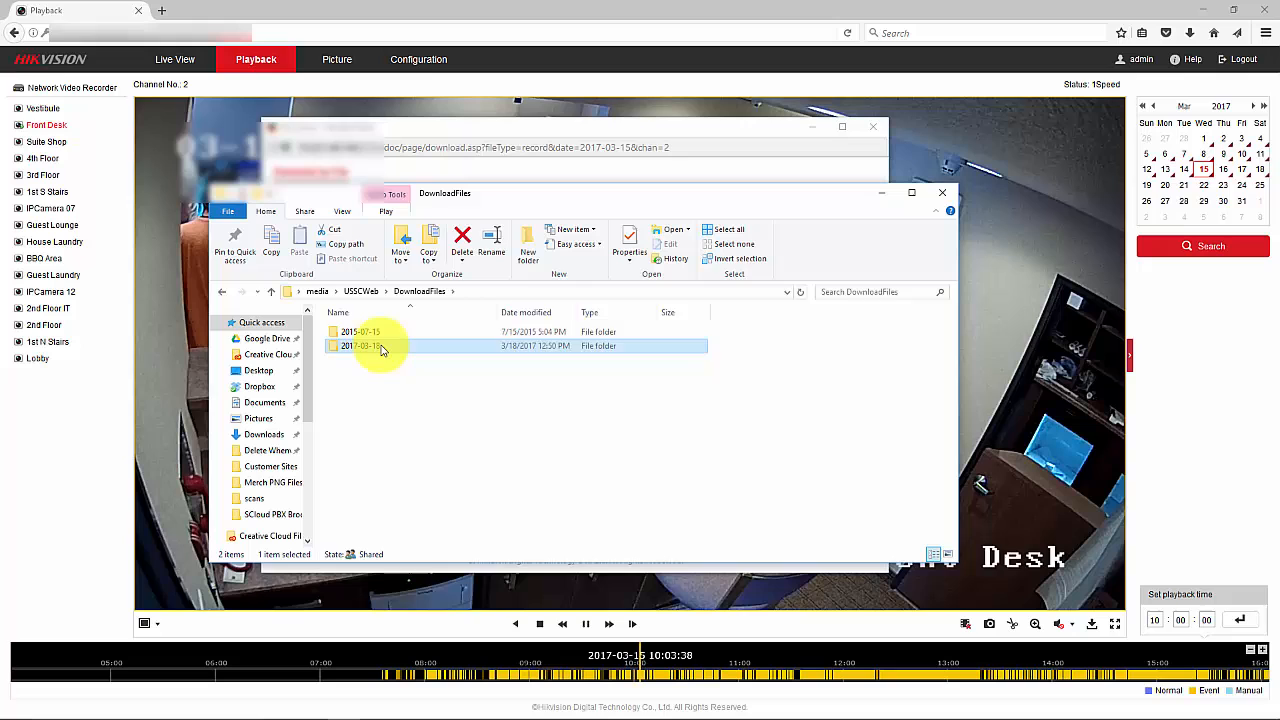
double_click(360, 345)
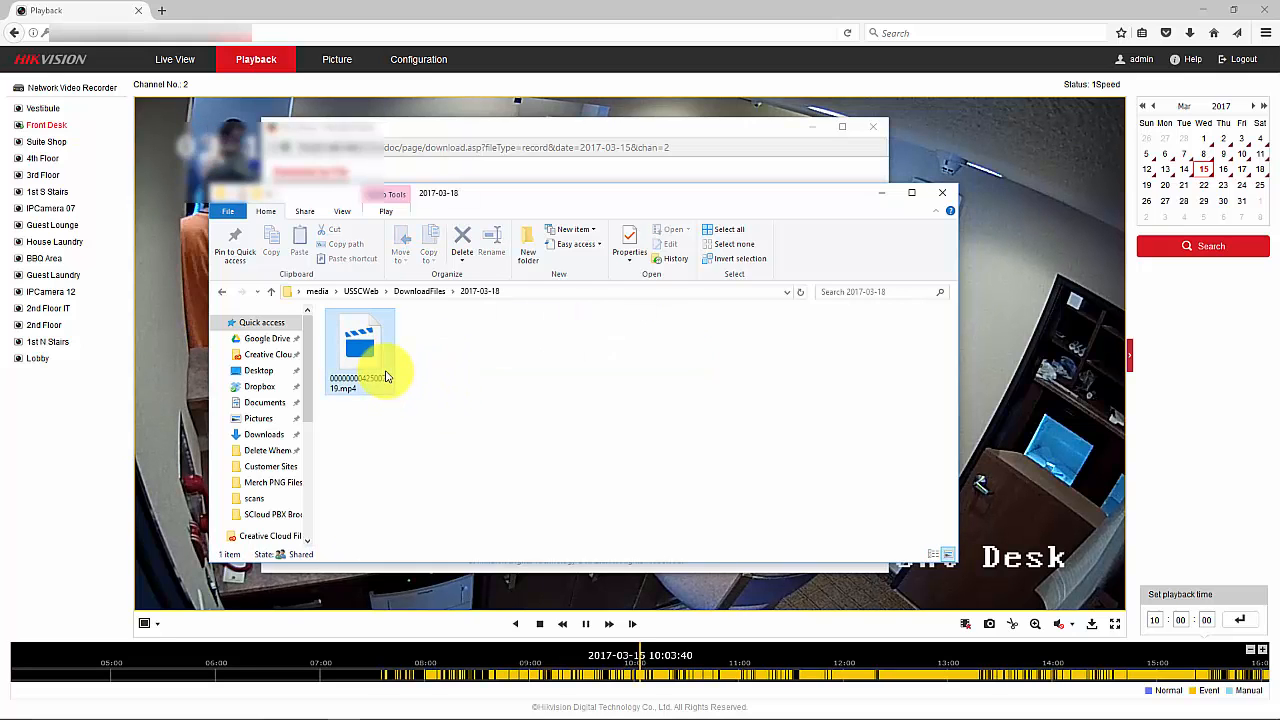
right_click(360, 345)
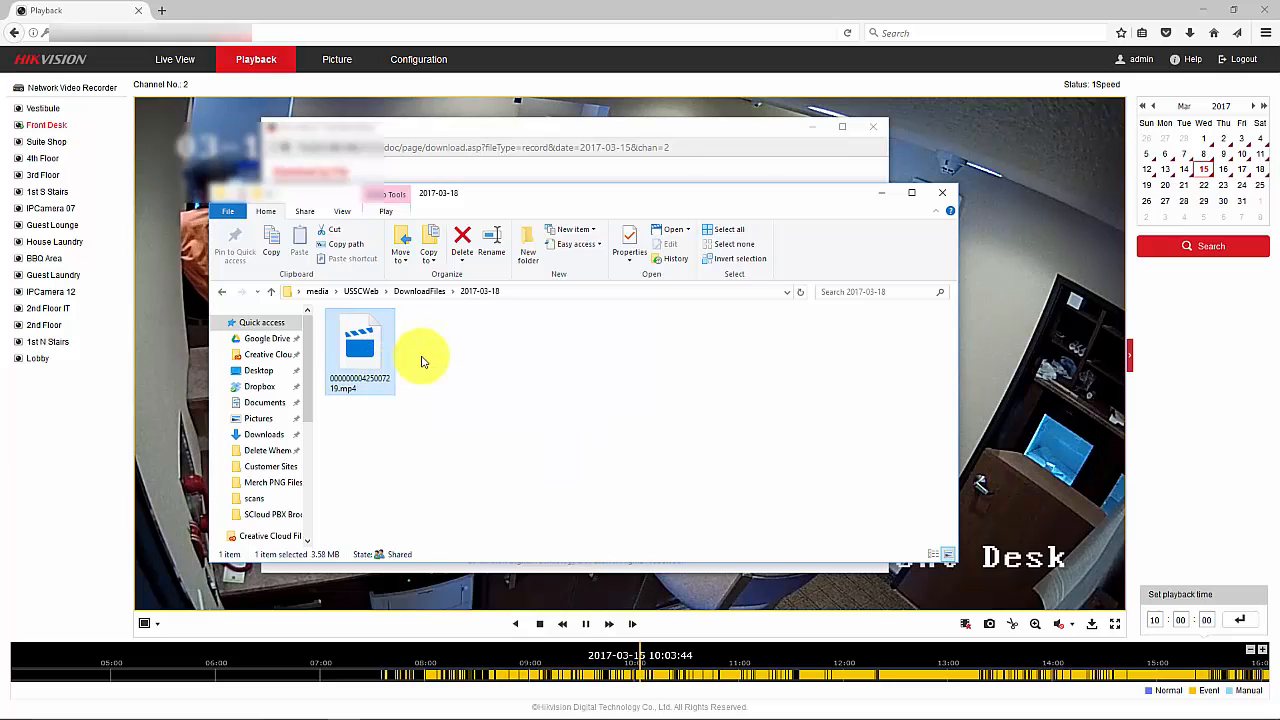
click(360, 345)
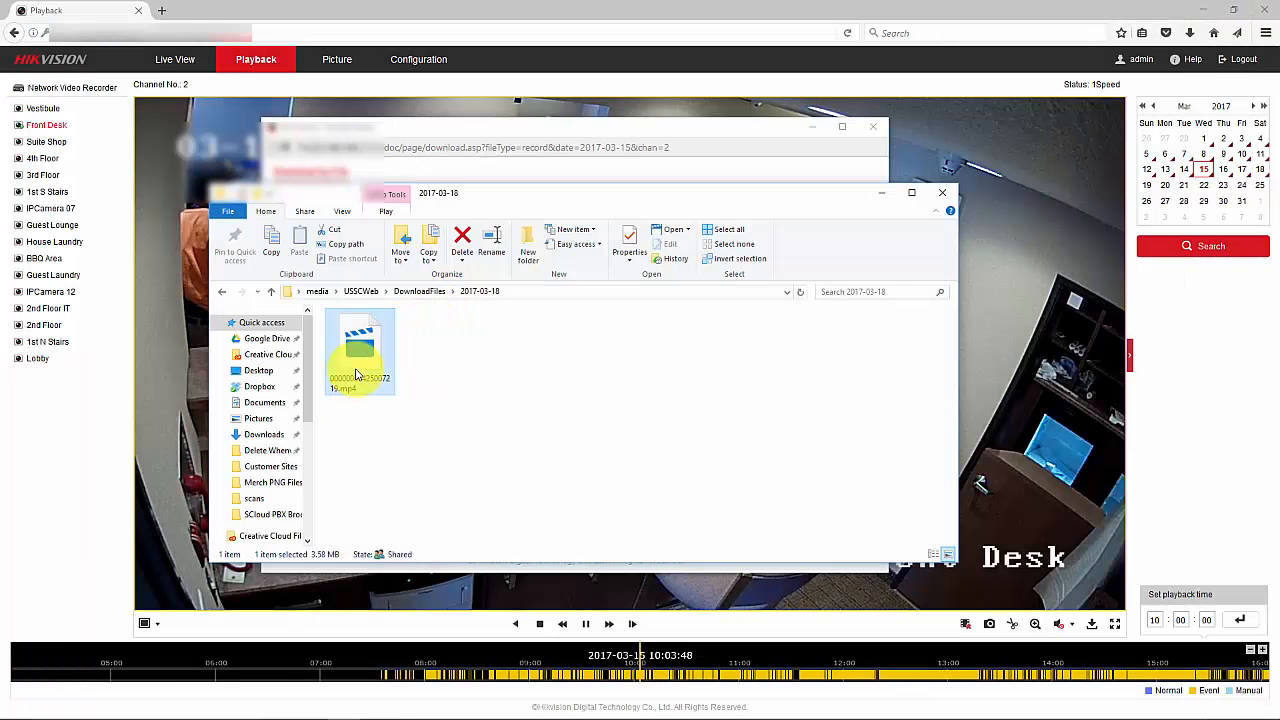
right_click(360, 350)
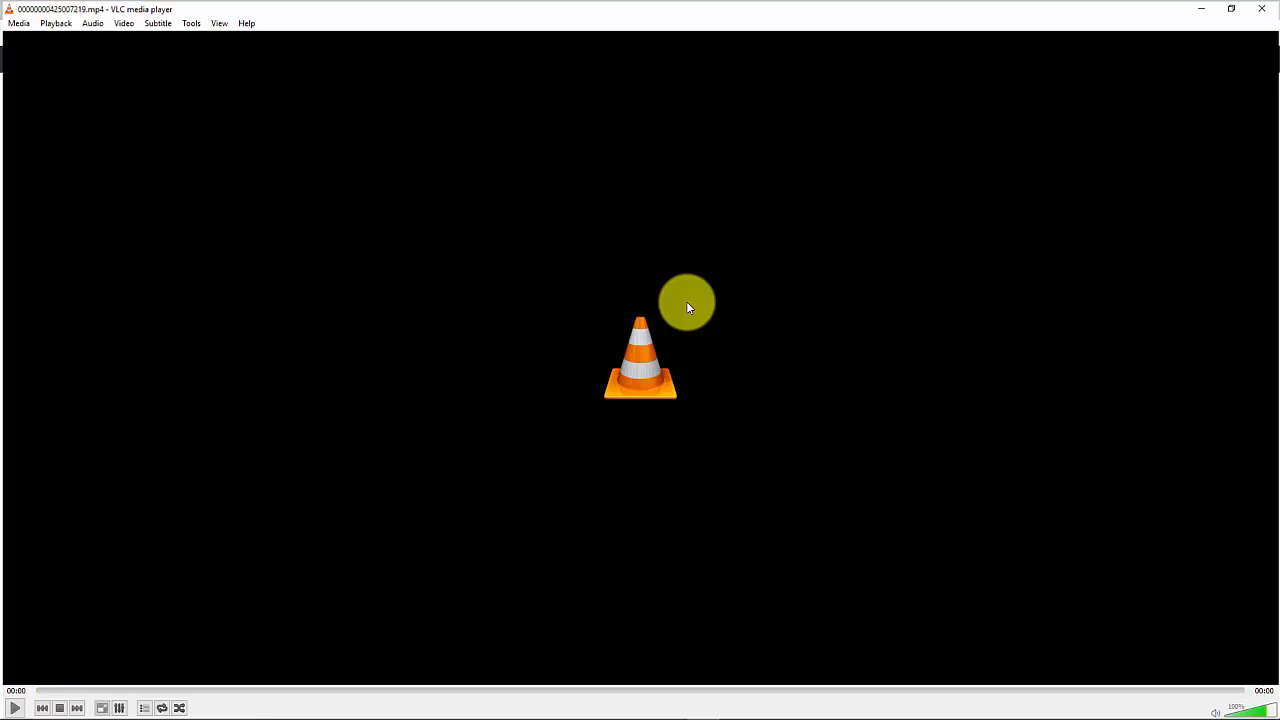
click(14, 708)
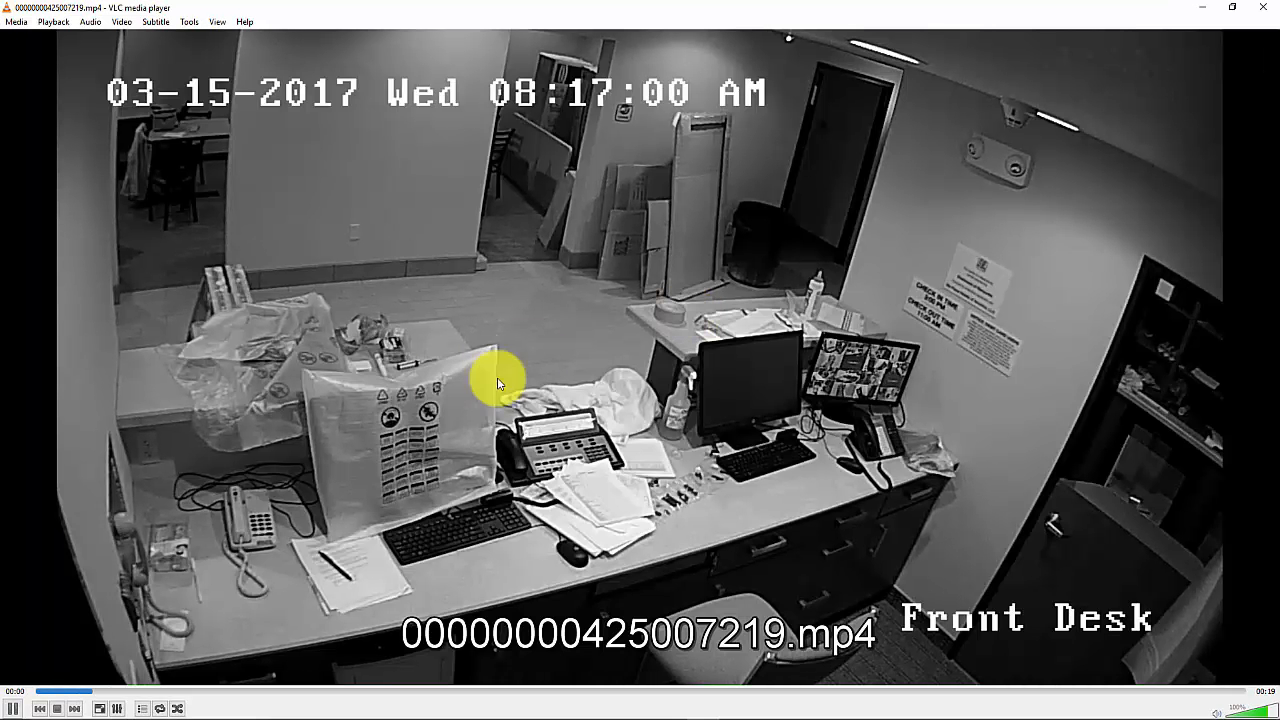
mouse_move(540, 352)
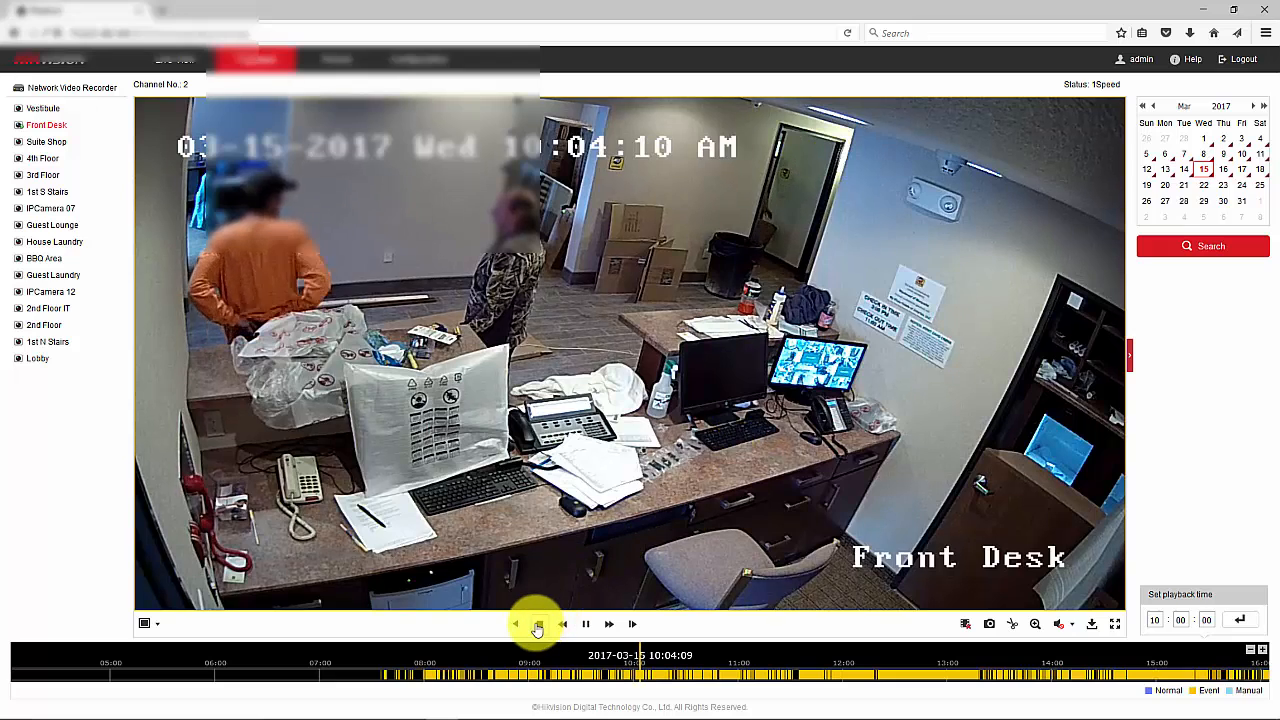
Stop the Front Desk playback and switch to the Live View page
click(538, 624)
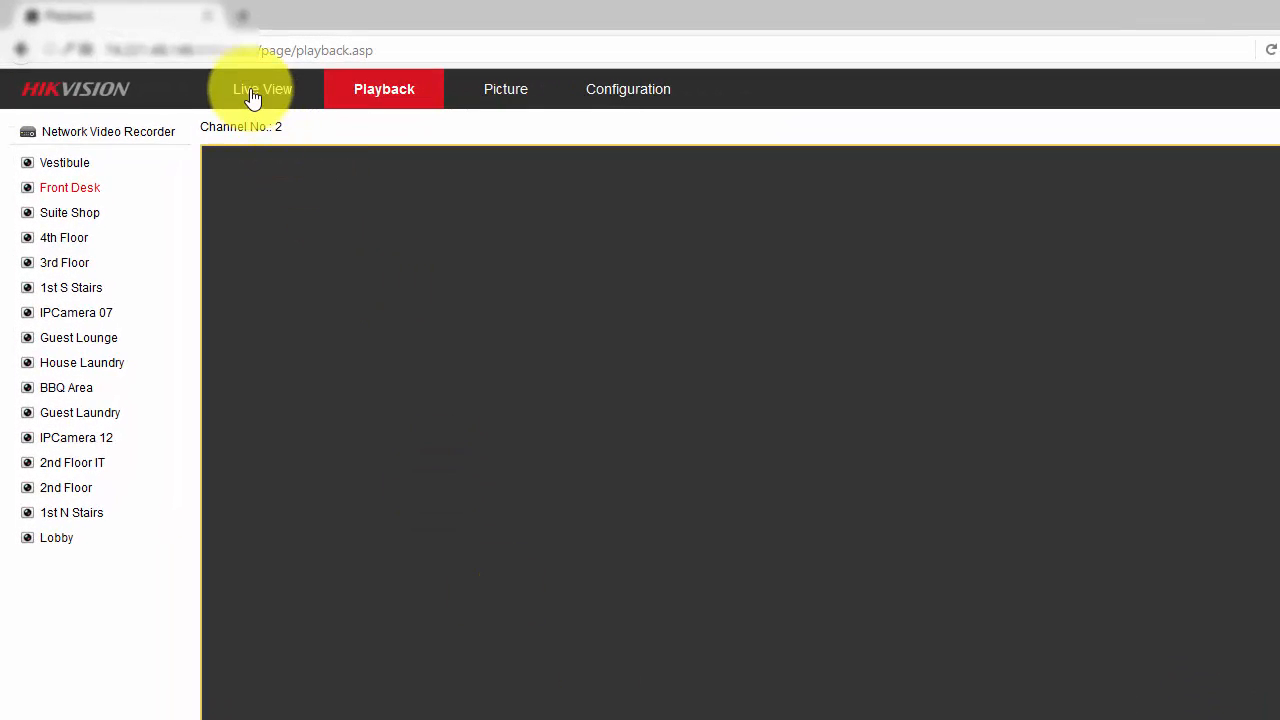
click(262, 89)
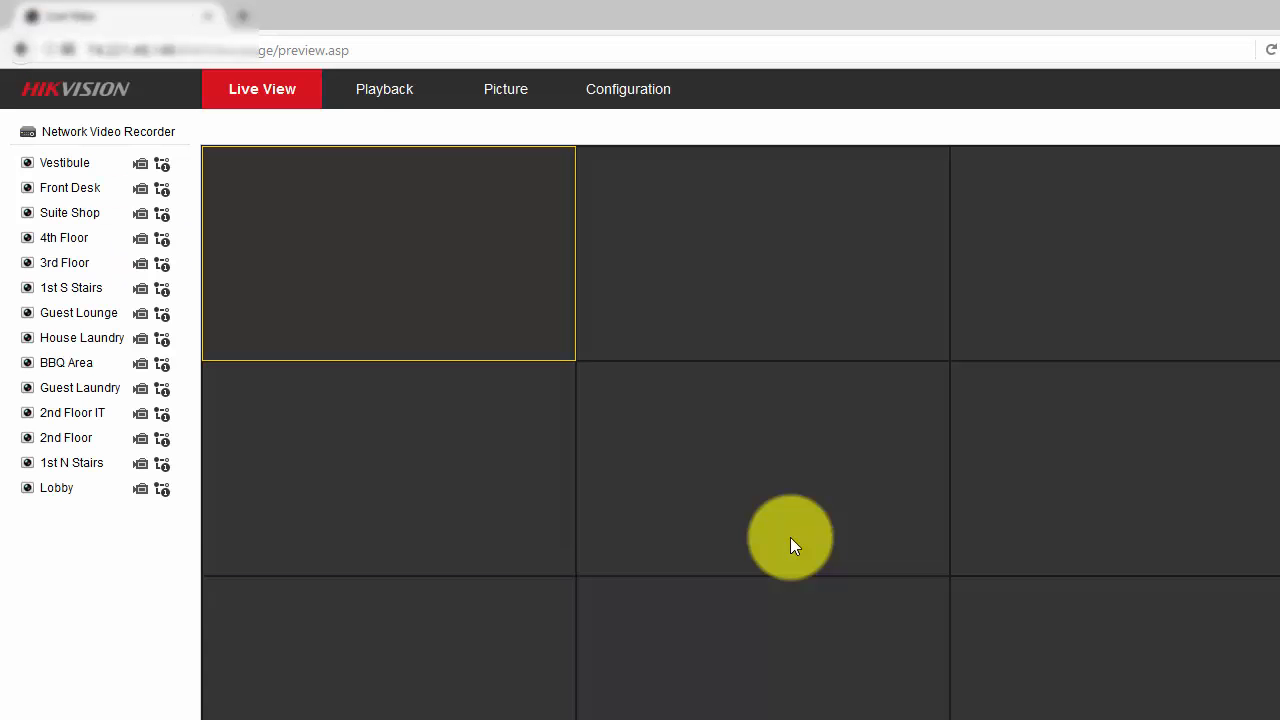